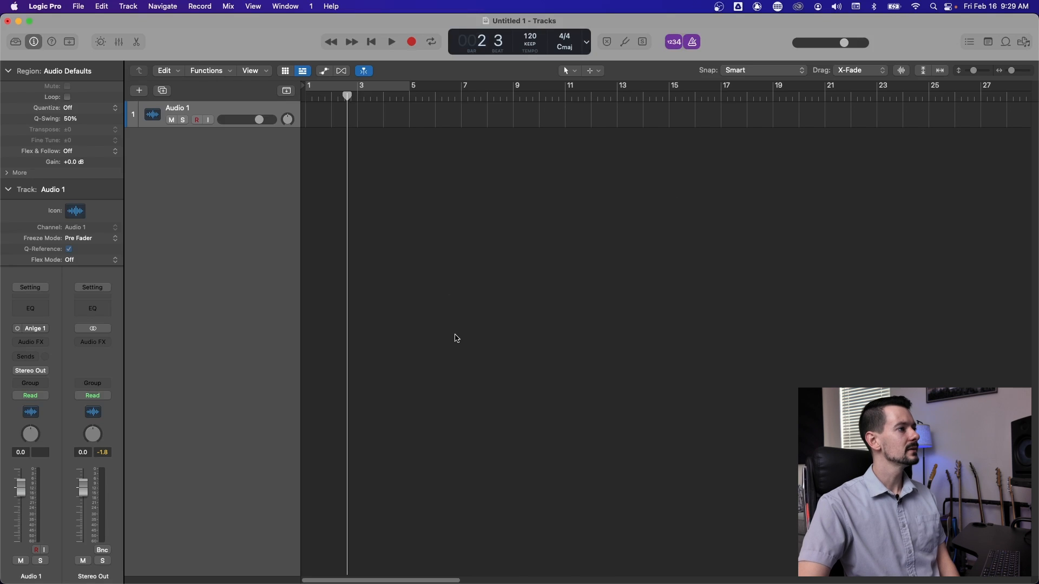
# Open the Plug-in Manager from the Logic Pro menu.
pyautogui.click(44, 6)
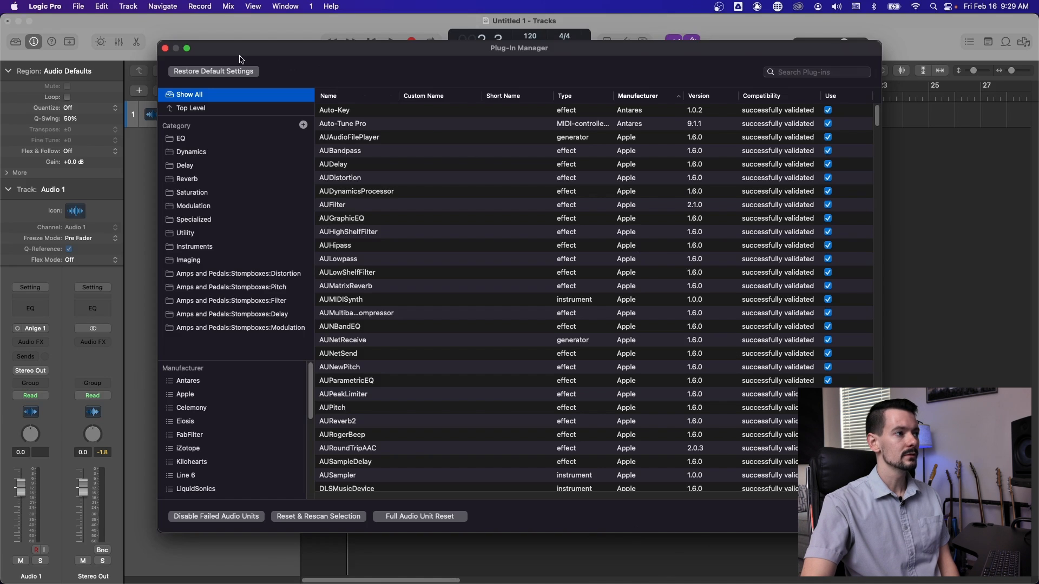
pyautogui.moveTo(326, 75)
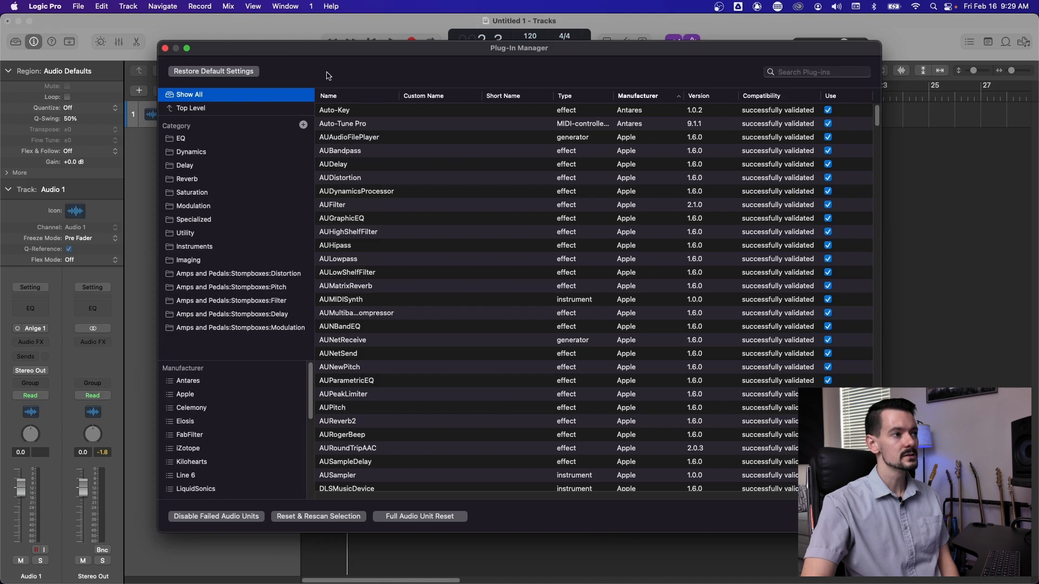
pyautogui.moveTo(292, 65)
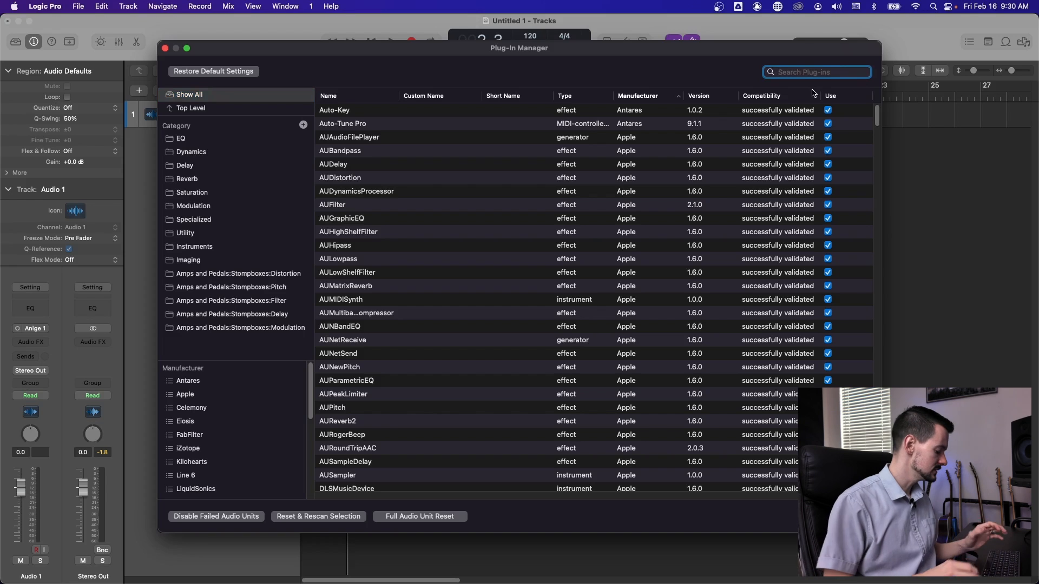
# Search plug-ins for 'api', then clear the search to show the full alphabetical list.
pyautogui.write('api')
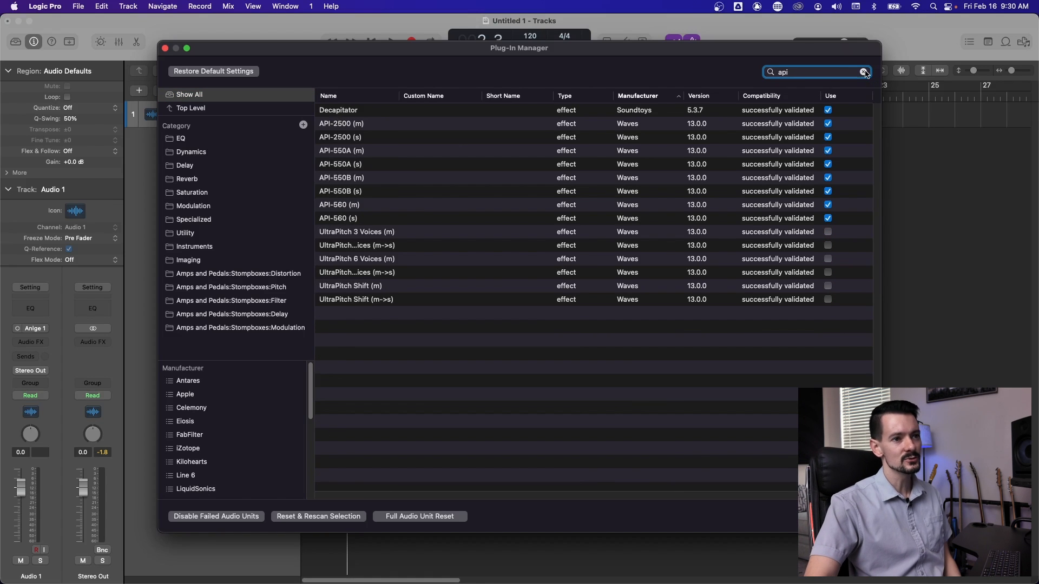
pyautogui.click(864, 72)
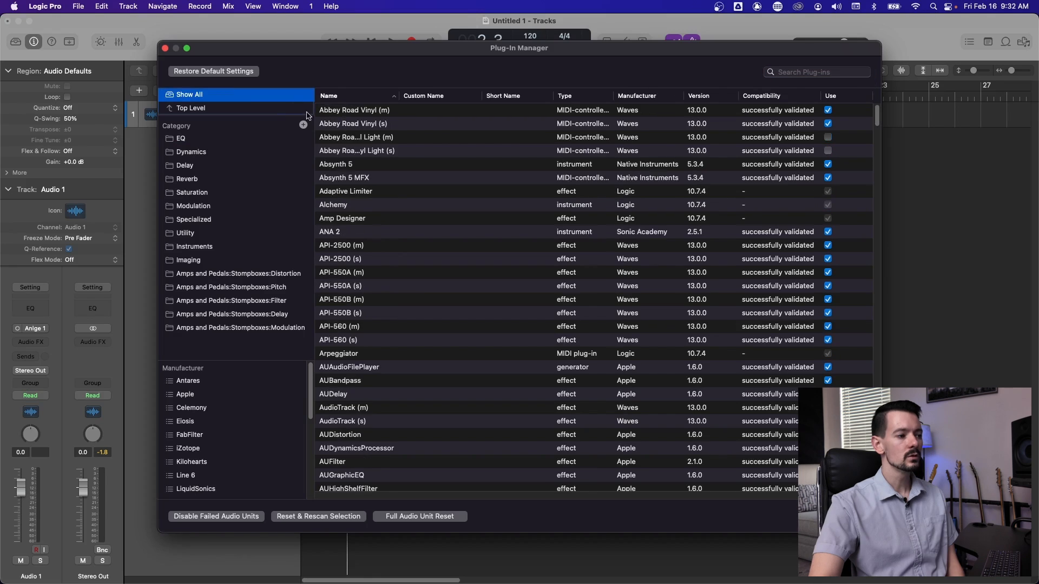
pyautogui.moveTo(287, 479)
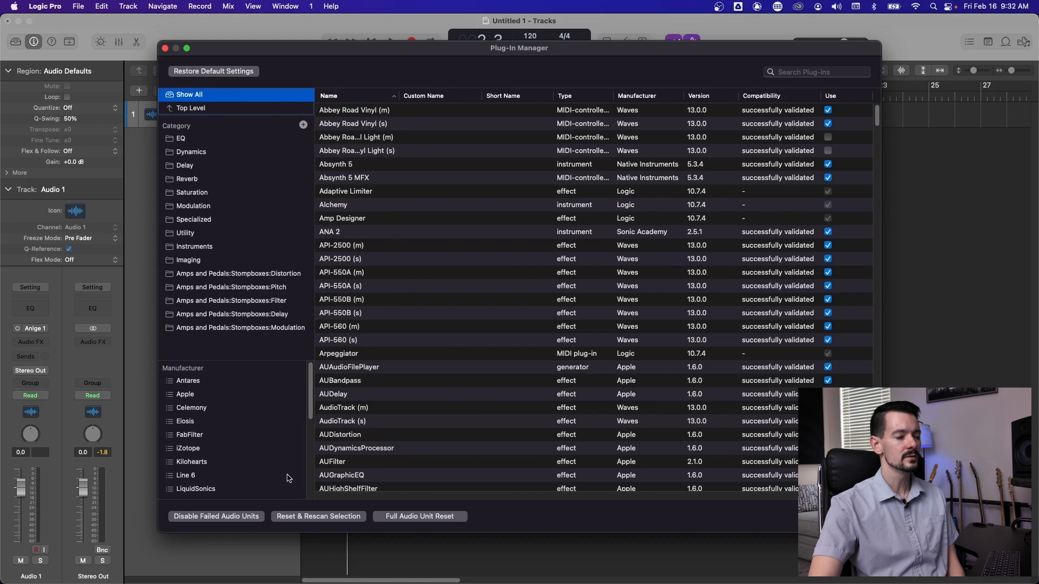
pyautogui.moveTo(262, 481)
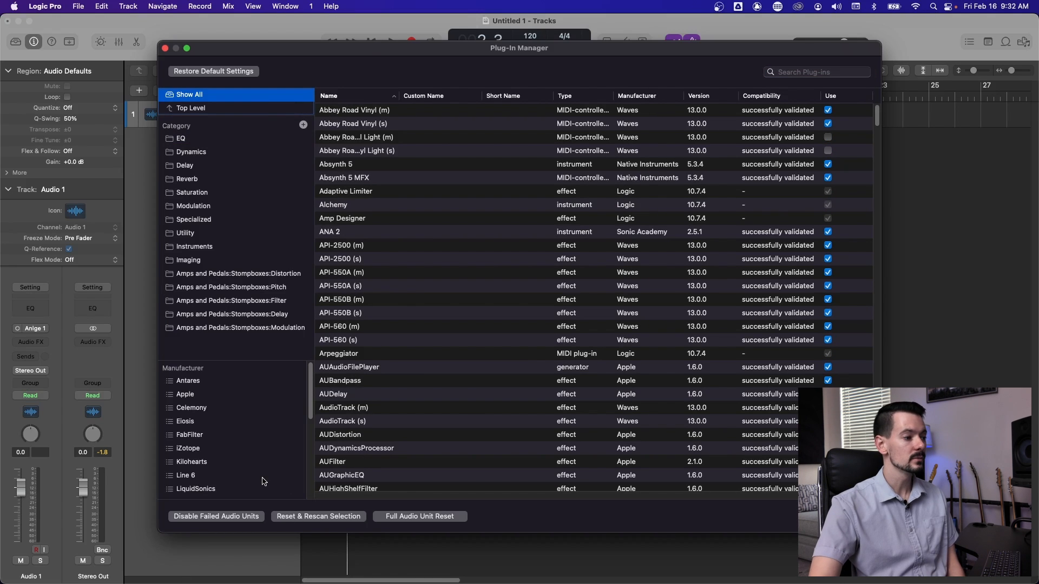
pyautogui.moveTo(244, 118)
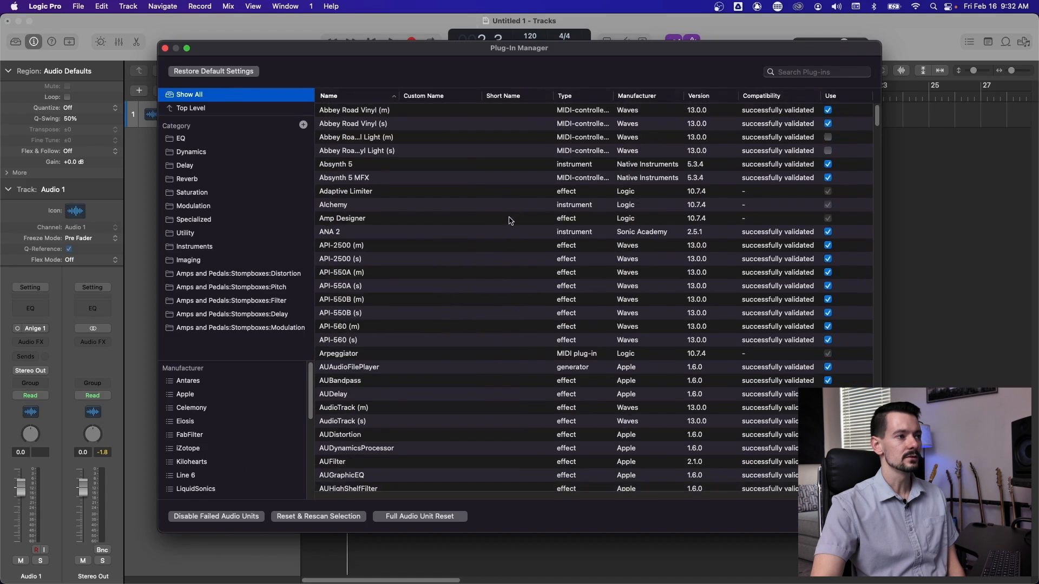
pyautogui.moveTo(172, 129)
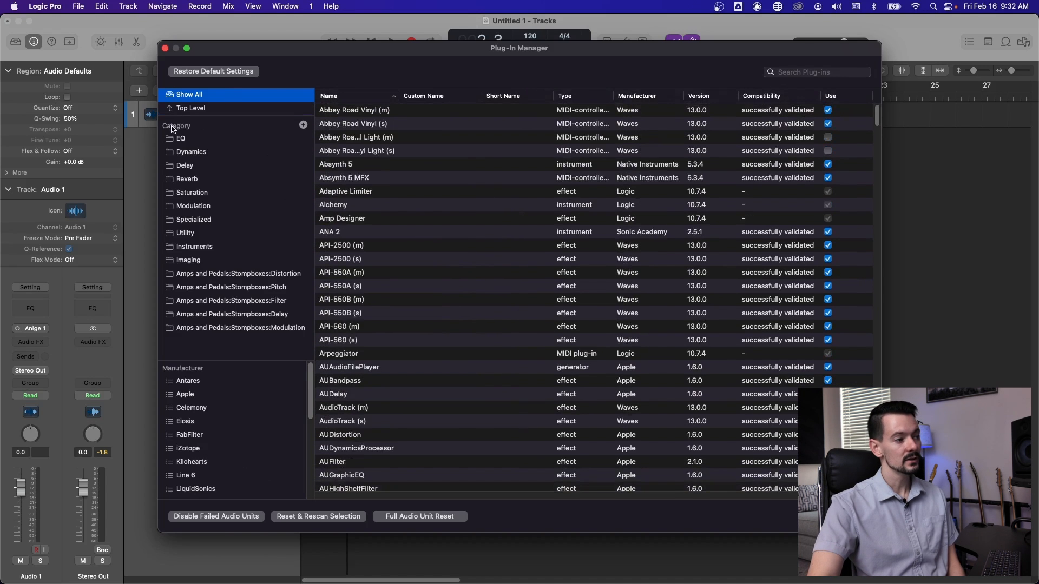
pyautogui.moveTo(308, 149)
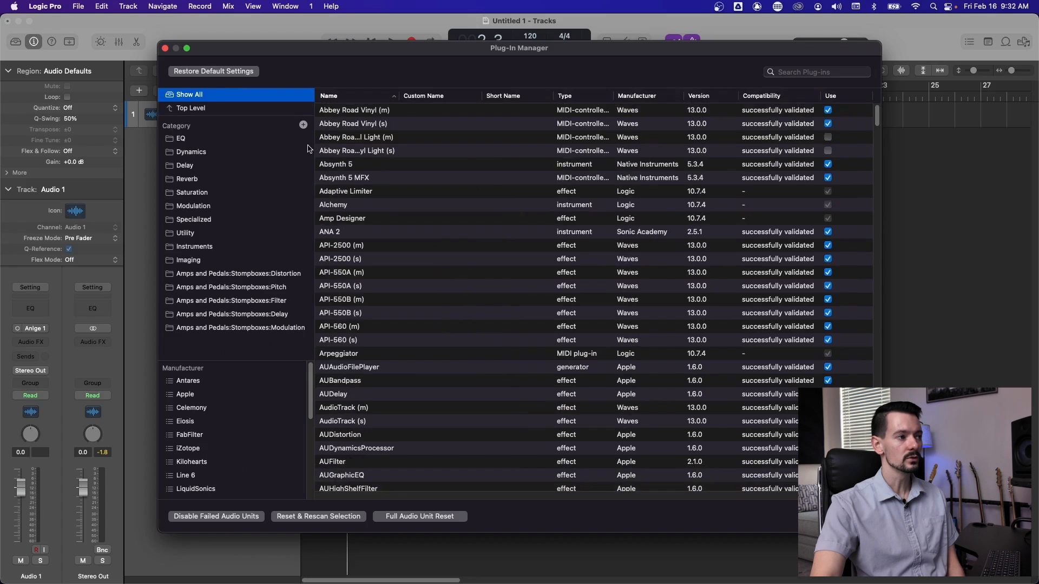
pyautogui.moveTo(201, 361)
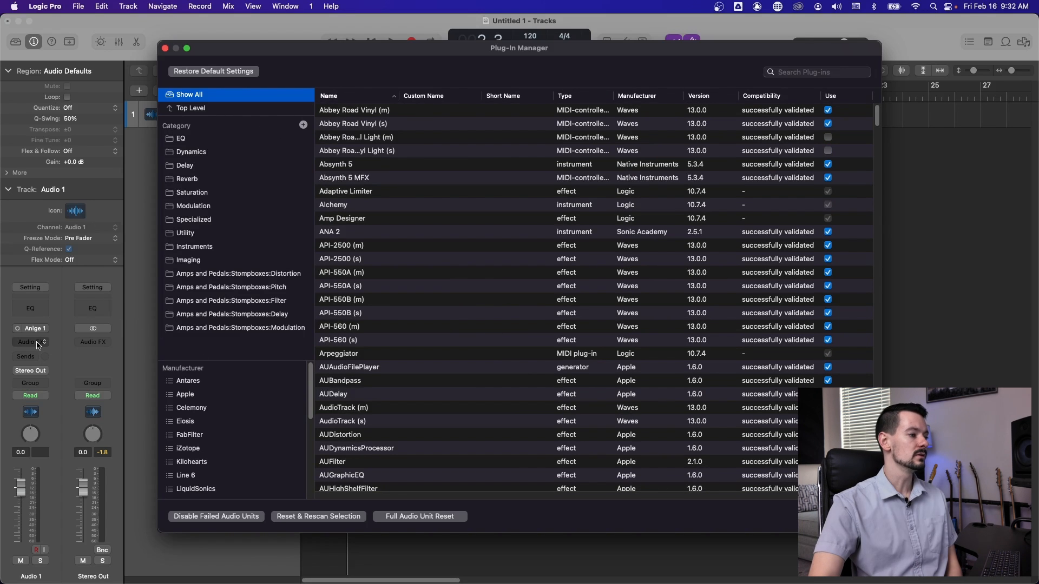
# Close the Plug-in Manager and browse Audio 1's Audio FX plug-in menu.
pyautogui.click(165, 48)
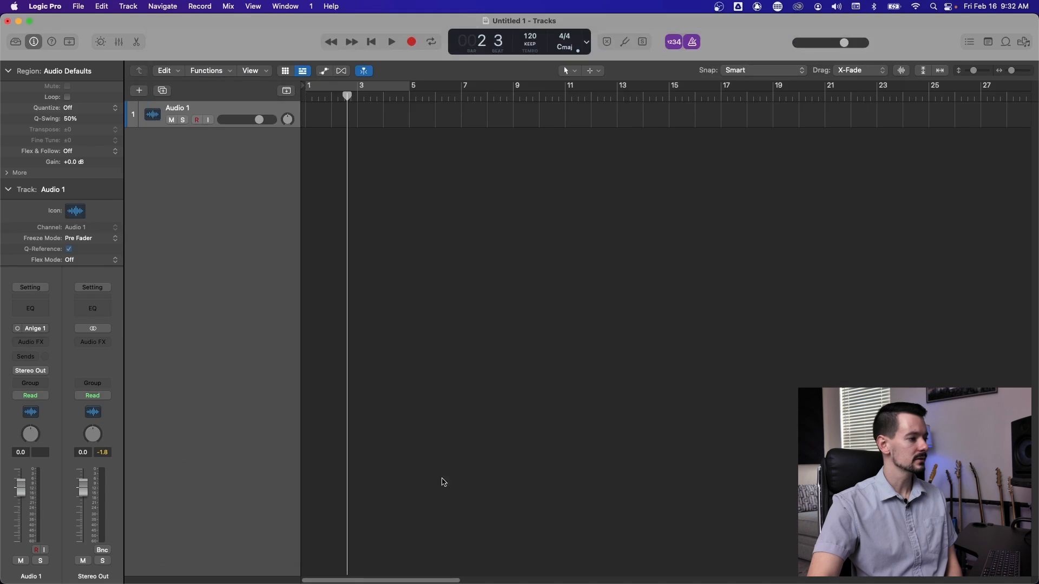
pyautogui.click(30, 342)
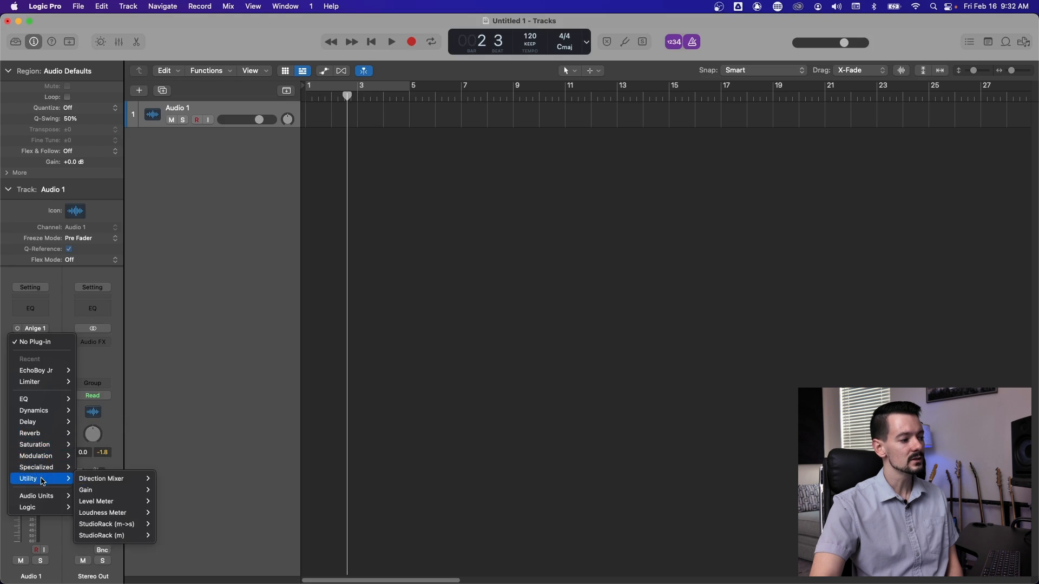
pyautogui.moveTo(35, 456)
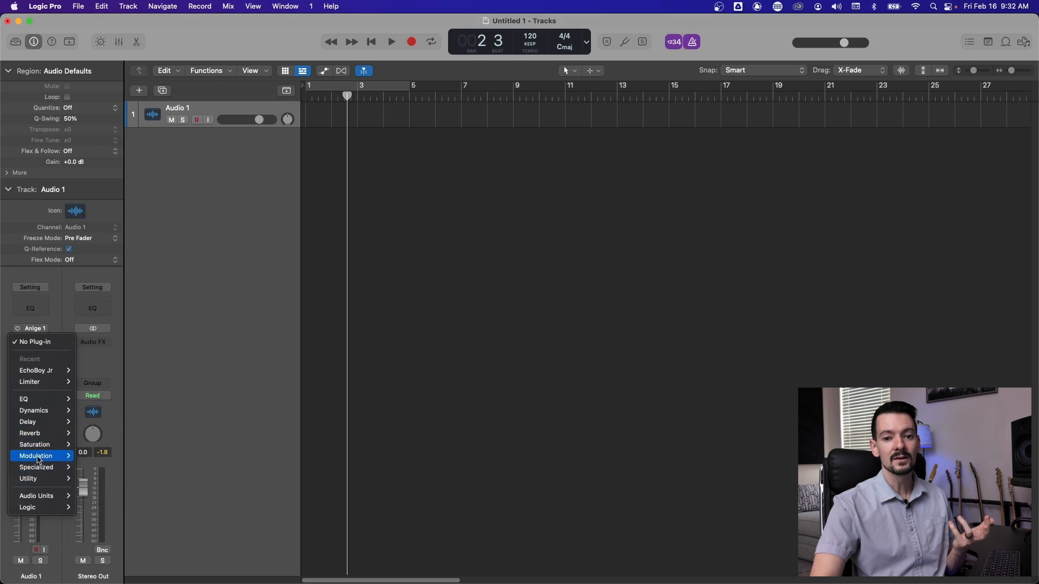
pyautogui.moveTo(33, 410)
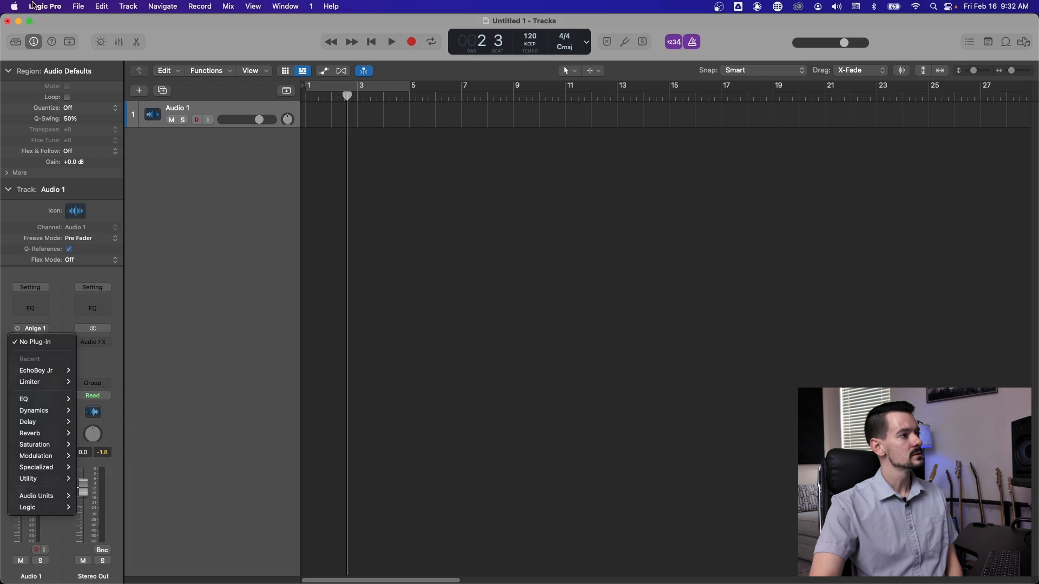
# Reopen the Plug-in Manager, view the Instruments category, then close it.
pyautogui.click(44, 6)
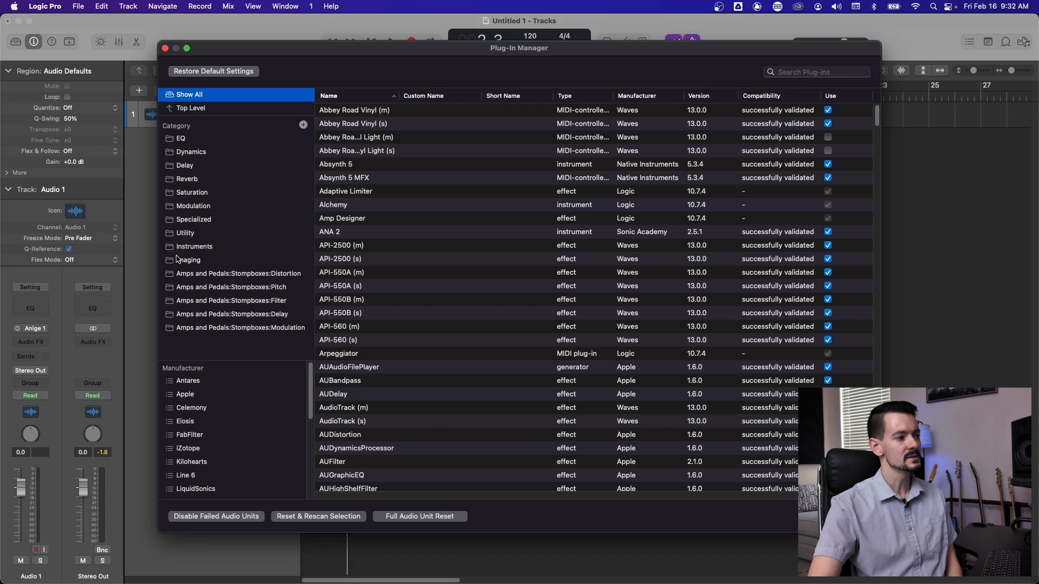
pyautogui.moveTo(201, 248)
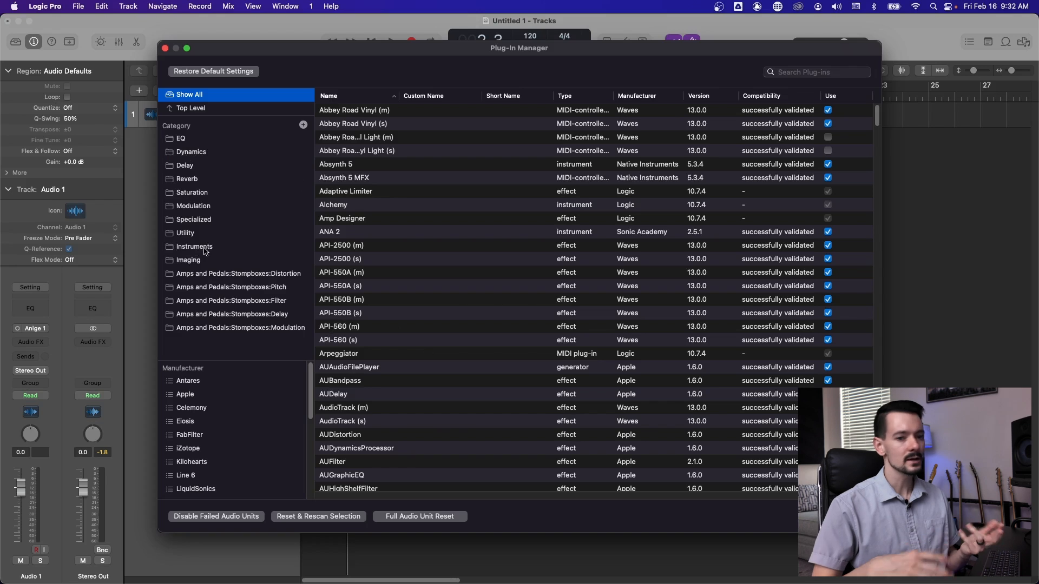
pyautogui.moveTo(239, 184)
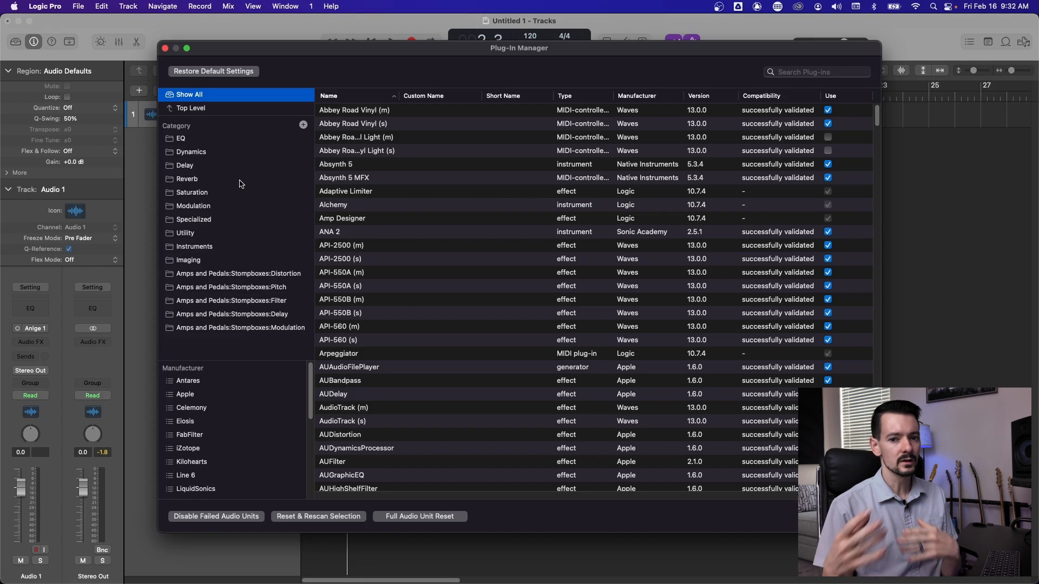
pyautogui.click(194, 247)
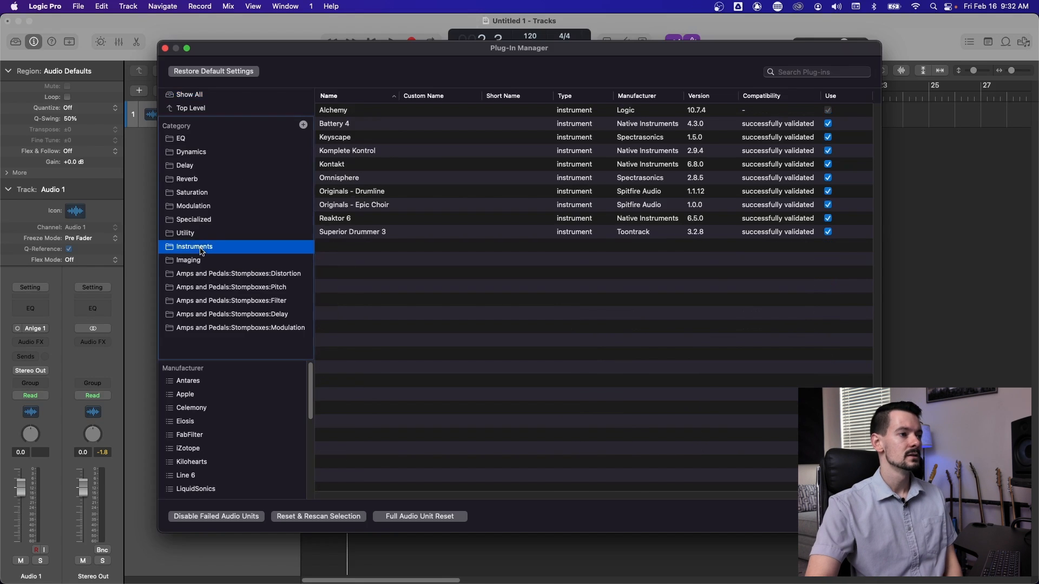
pyautogui.moveTo(452, 262)
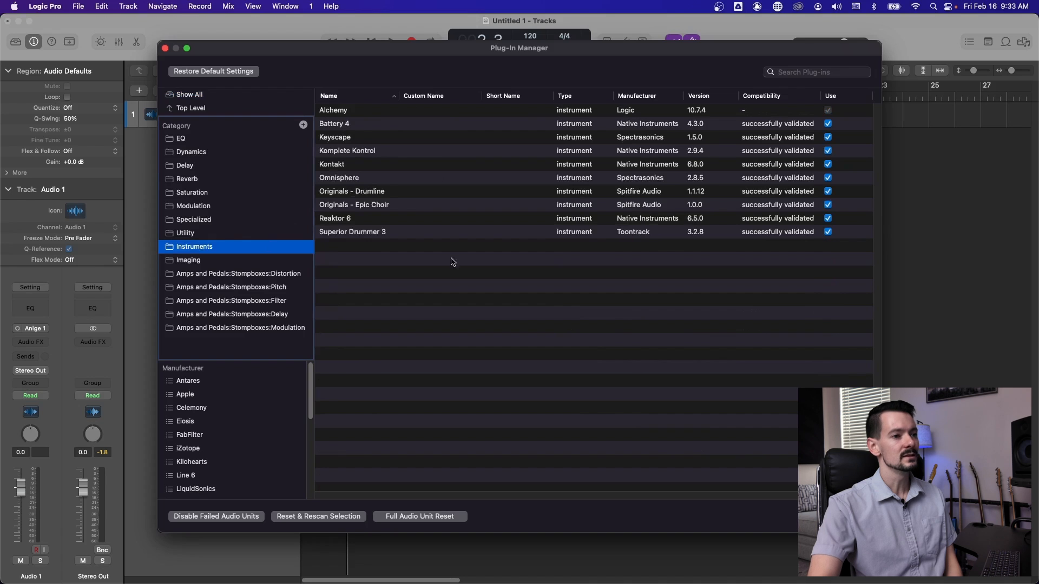
pyautogui.click(166, 48)
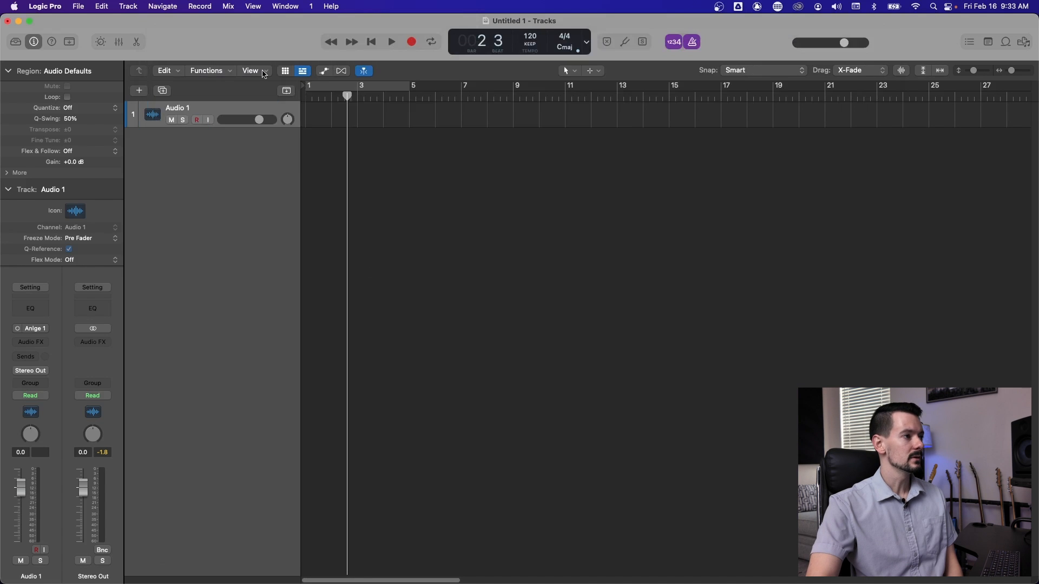
# Create software instrument track Inst 1 and browse its instrument plug-in menu.
pyautogui.click(139, 90)
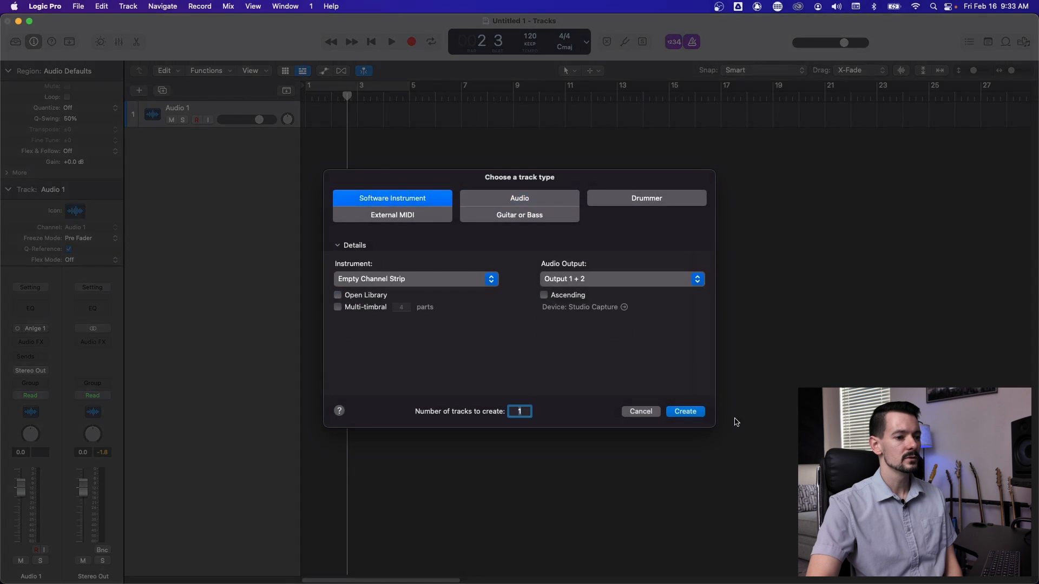
pyautogui.click(685, 412)
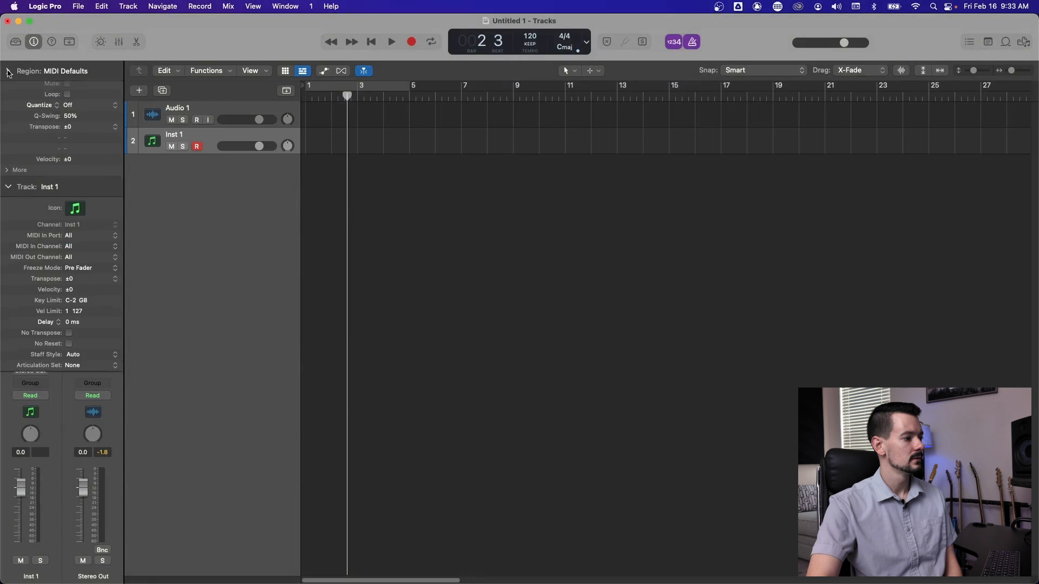
pyautogui.click(8, 91)
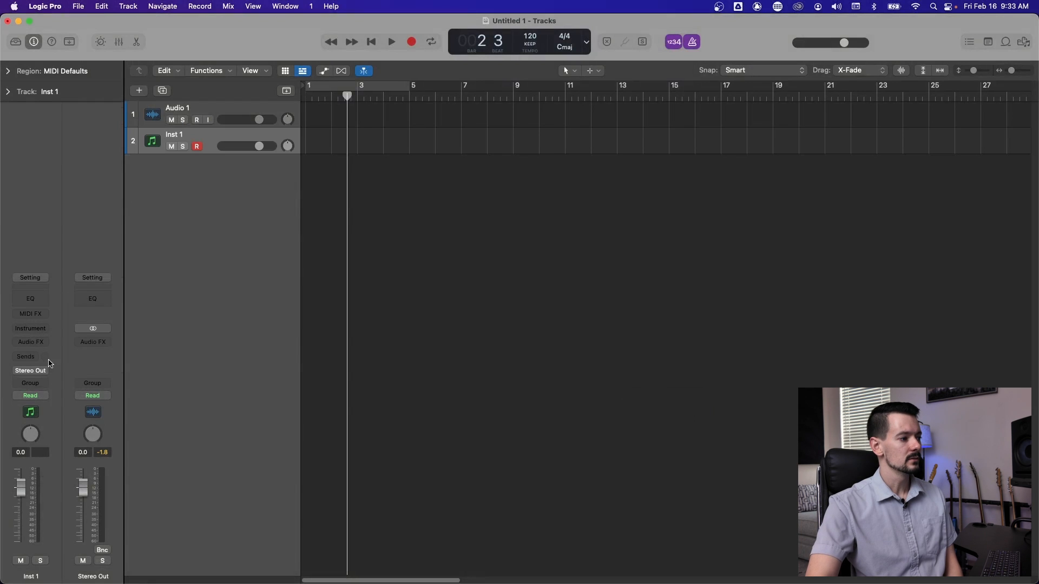
pyautogui.click(30, 328)
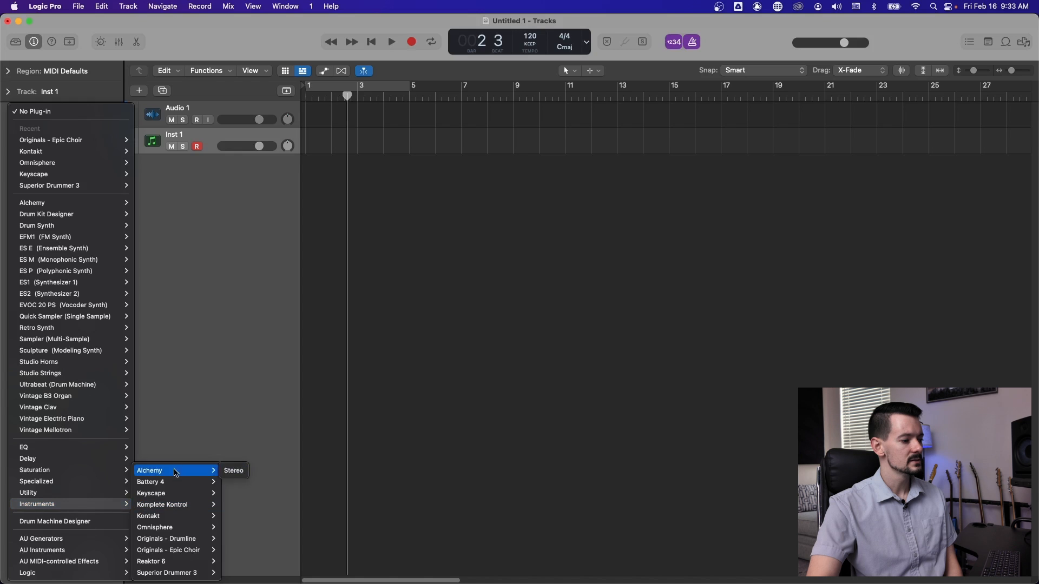
pyautogui.moveTo(182, 463)
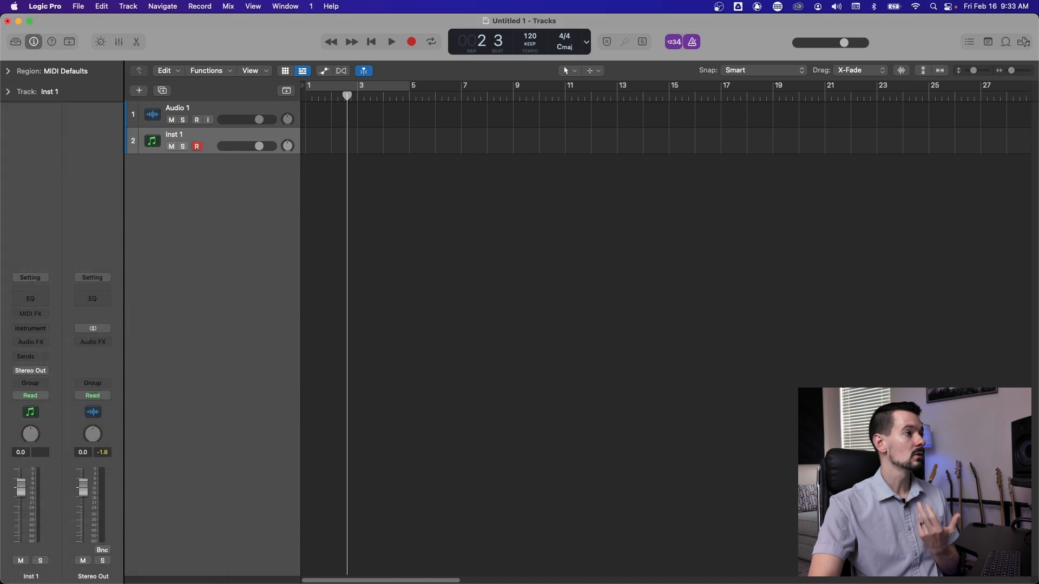
# Remove the New Folder category, then view Specialized and Stompboxes Distortion categories.
pyautogui.click(44, 6)
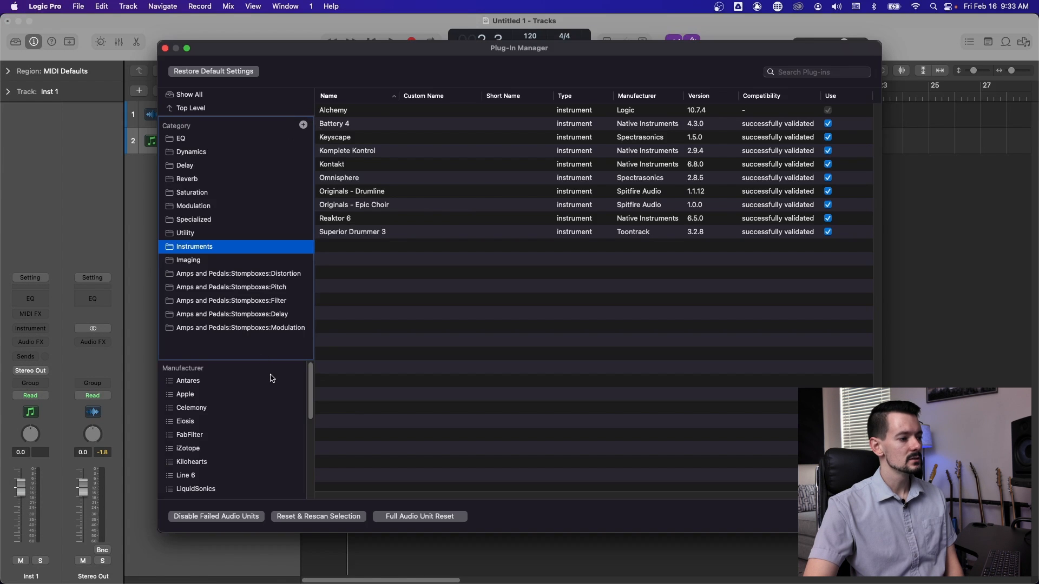
pyautogui.click(192, 192)
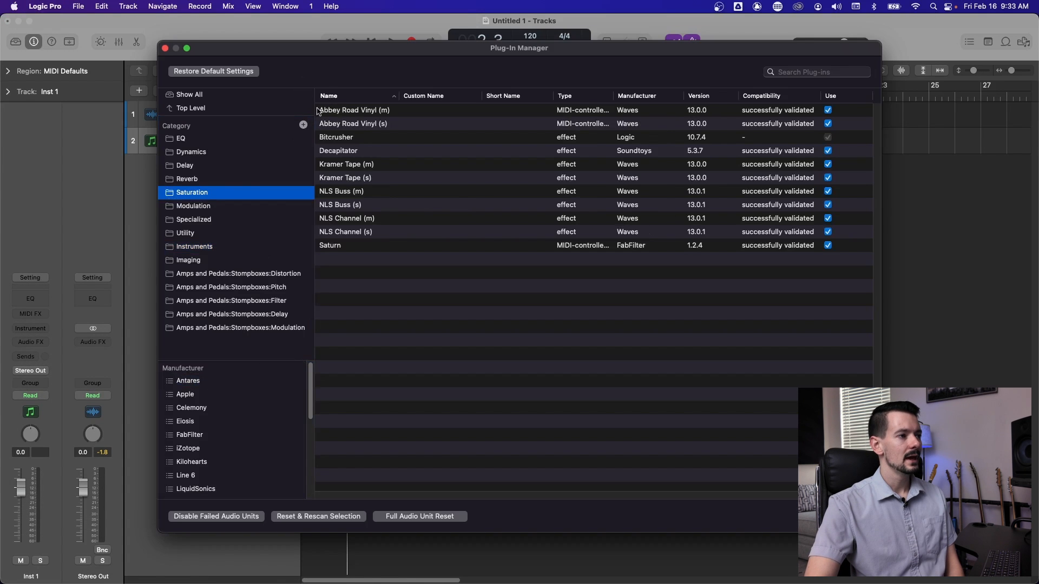
pyautogui.click(303, 125)
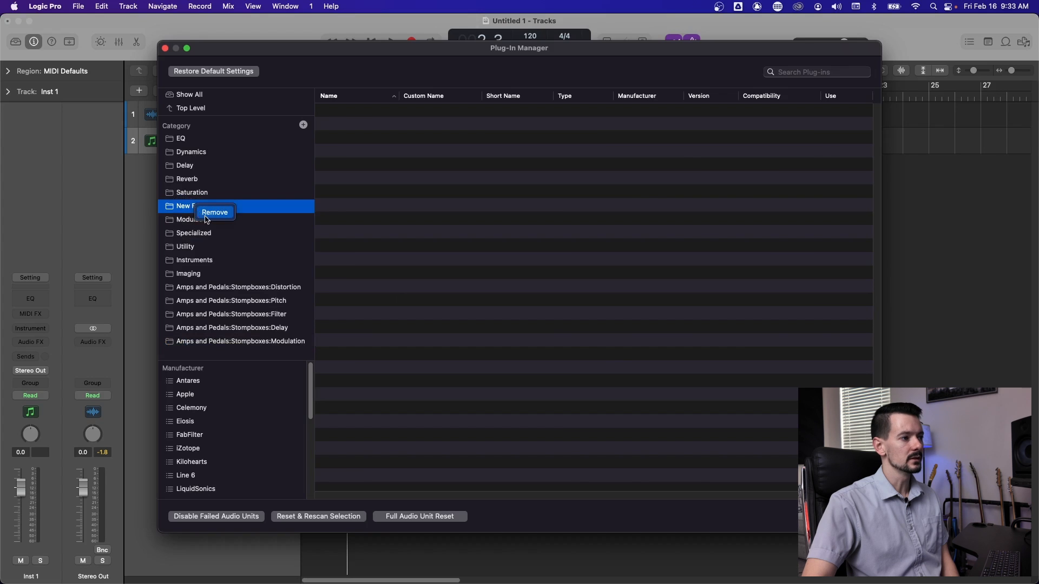
pyautogui.click(214, 212)
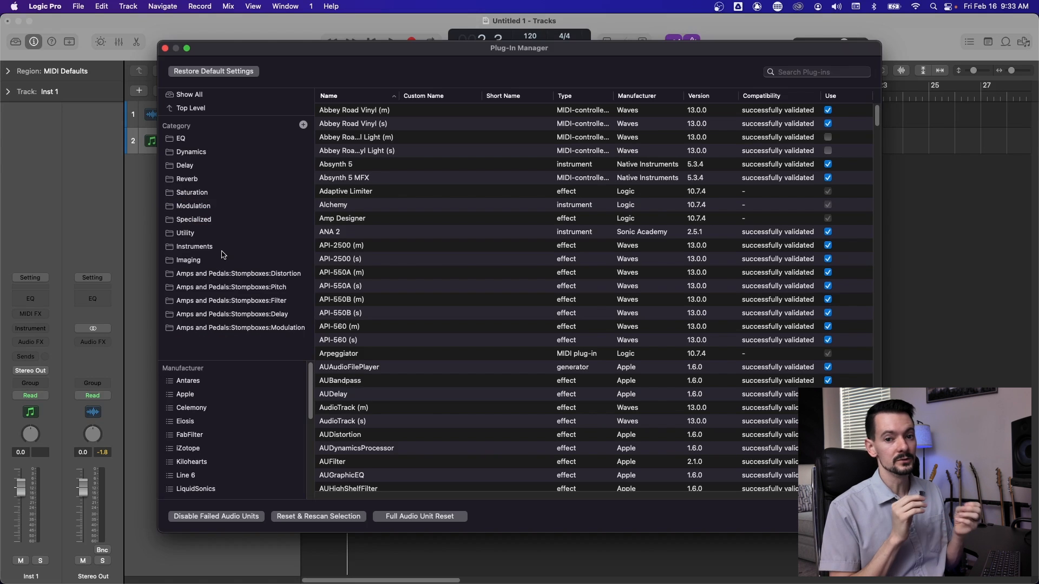
pyautogui.click(194, 219)
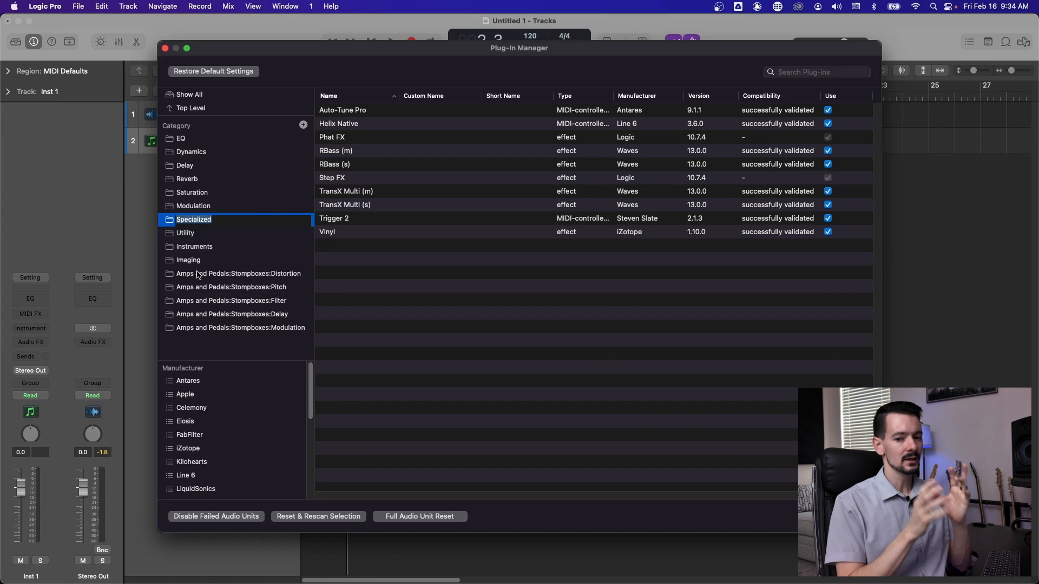
pyautogui.click(238, 273)
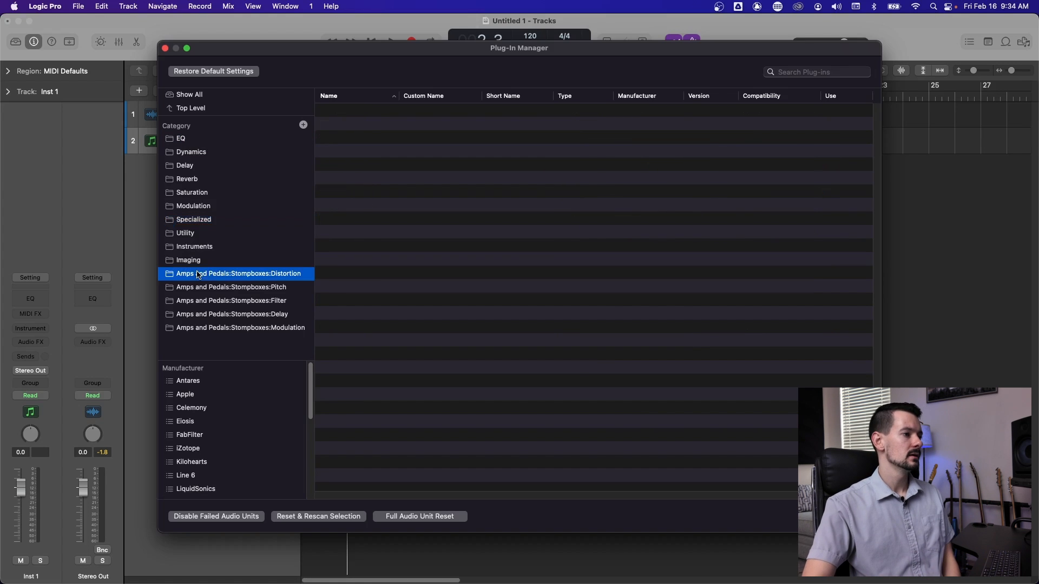
pyautogui.moveTo(197, 375)
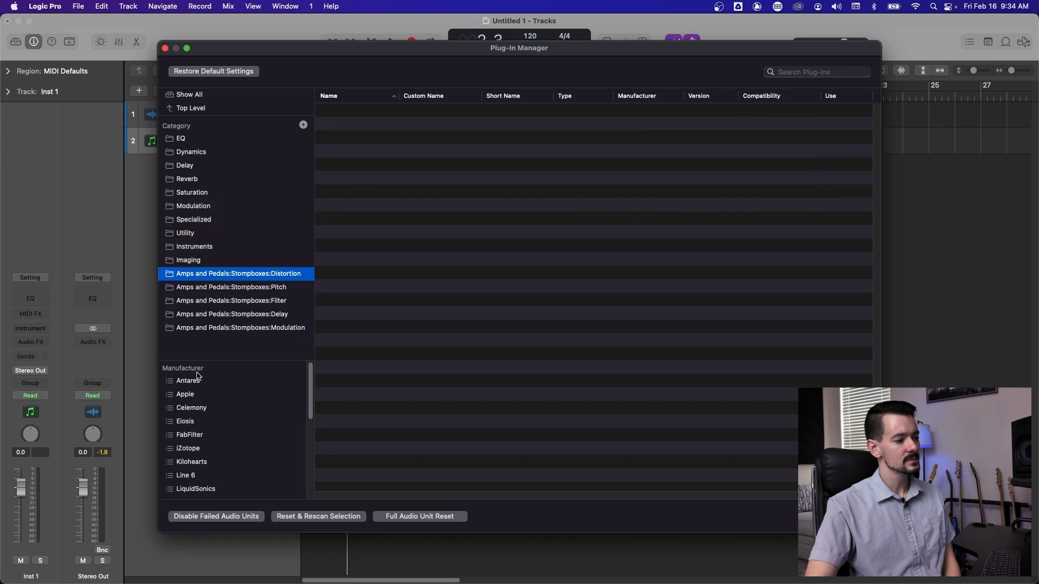
# Filter by Antares and Apple manufacturers, then list the EQ category's plug-ins.
pyautogui.click(185, 380)
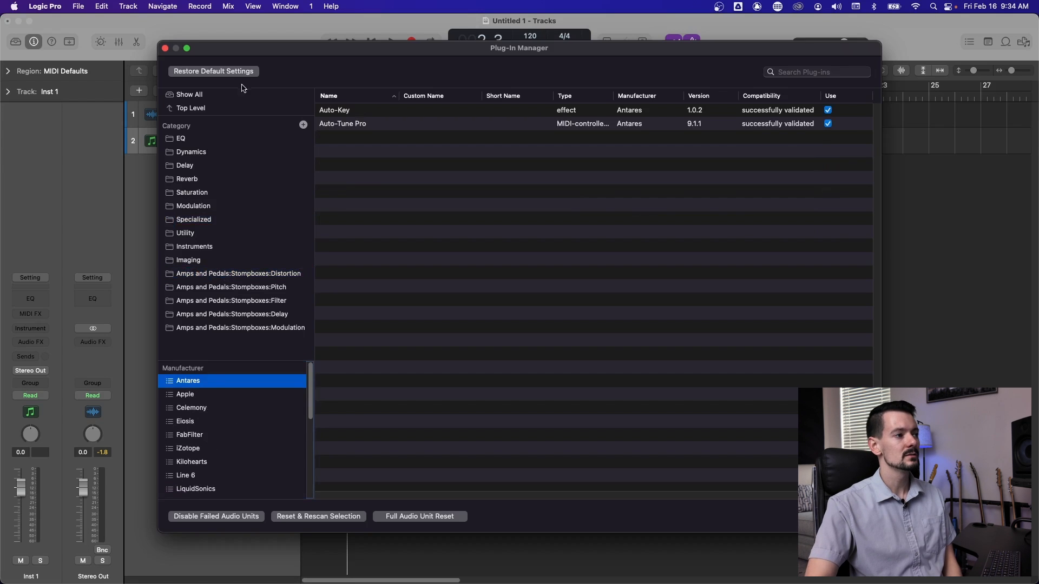
pyautogui.moveTo(257, 475)
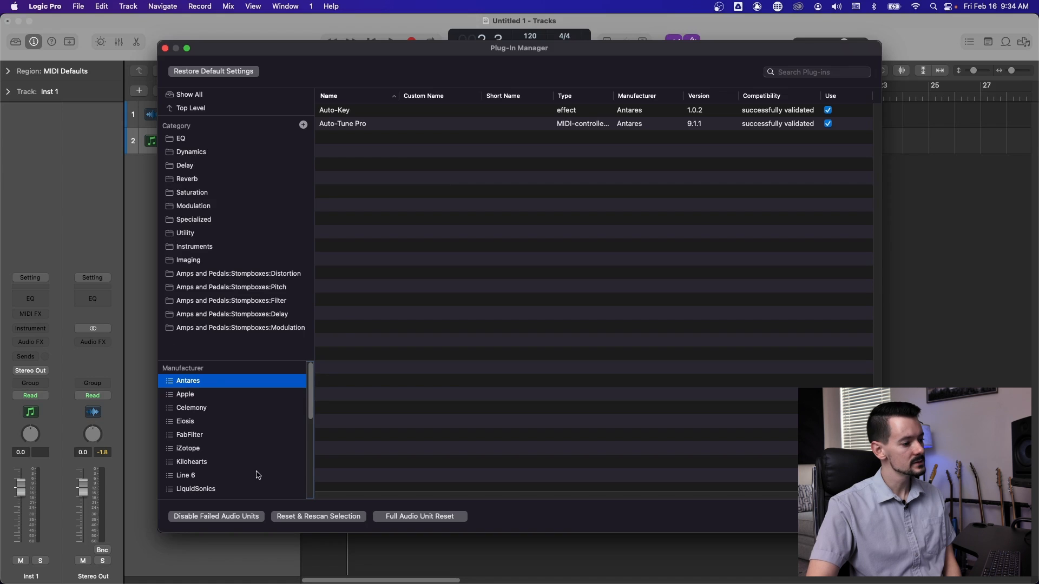
pyautogui.moveTo(262, 410)
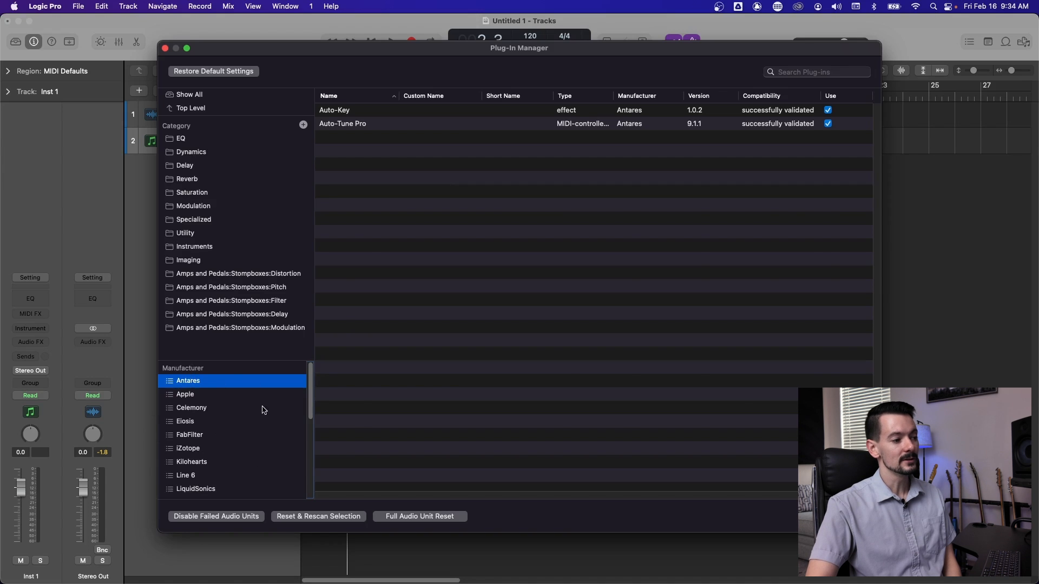
pyautogui.click(185, 393)
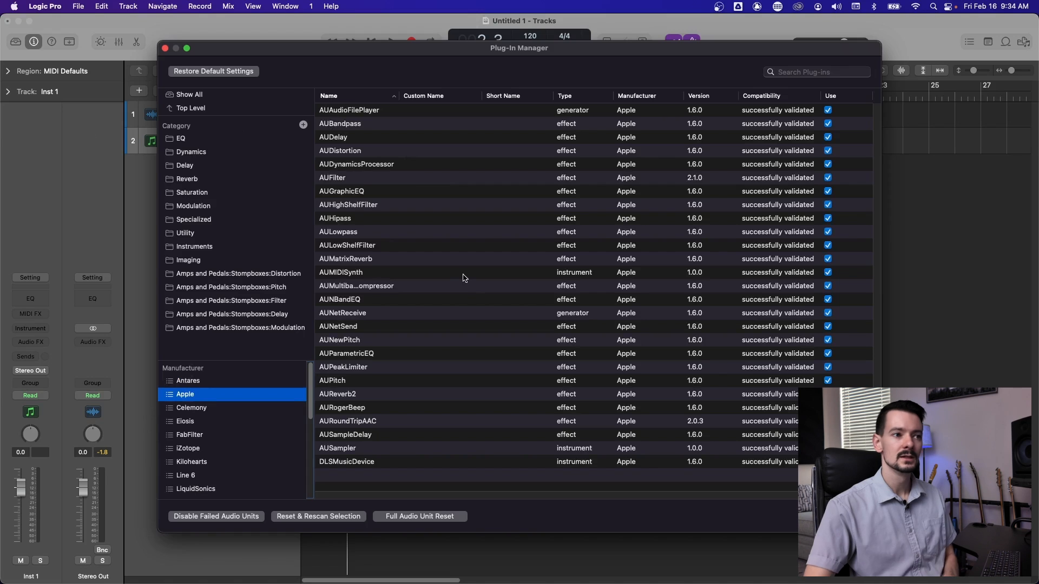
pyautogui.moveTo(222, 221)
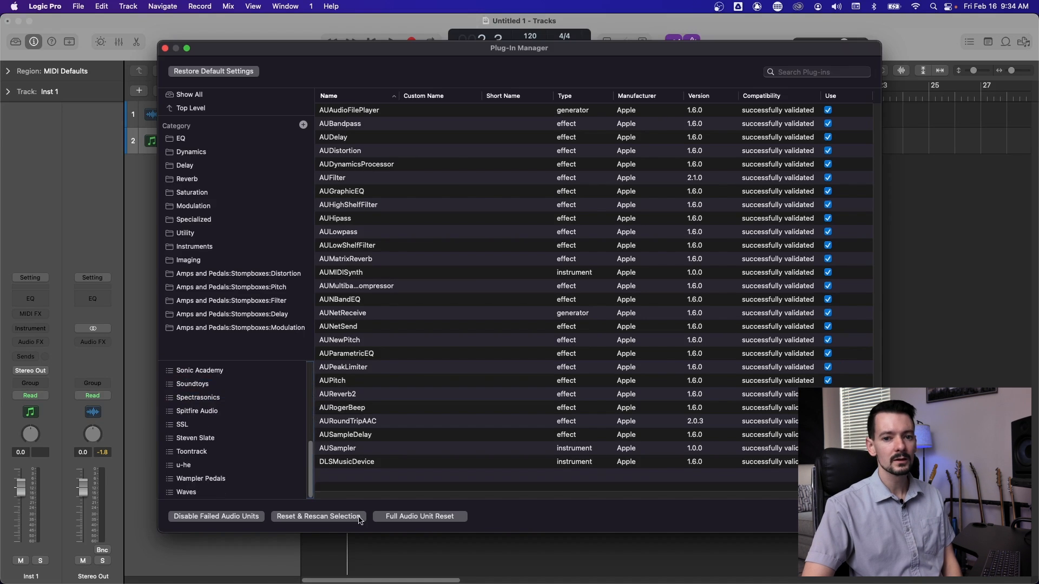
pyautogui.moveTo(247, 437)
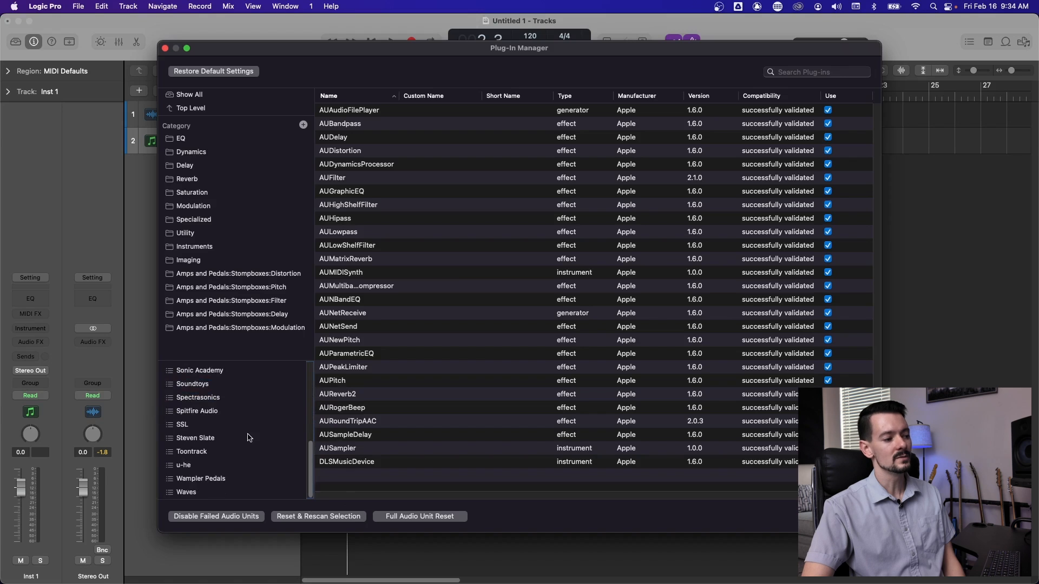
pyautogui.moveTo(213, 413)
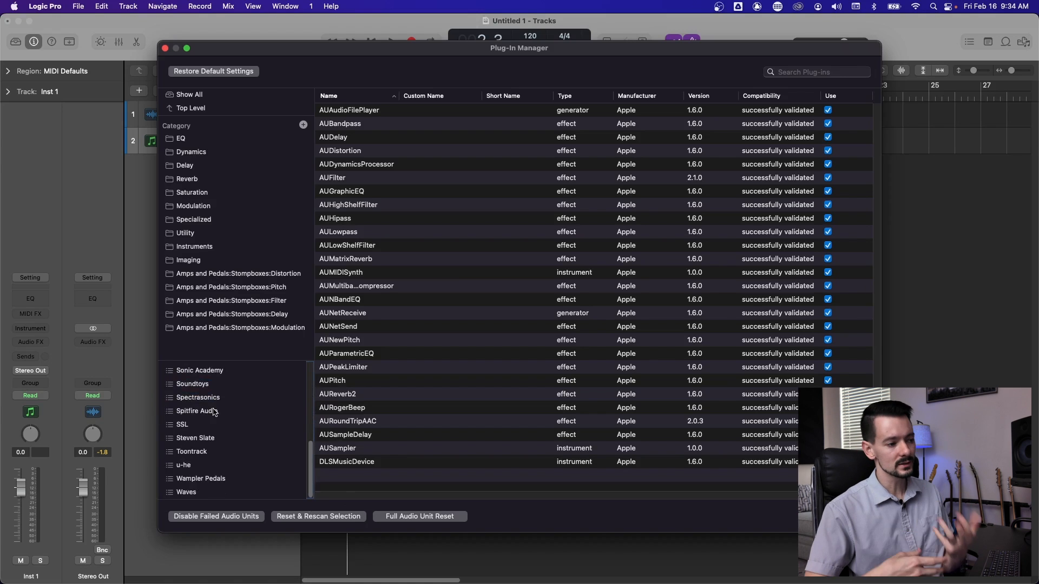
pyautogui.click(180, 138)
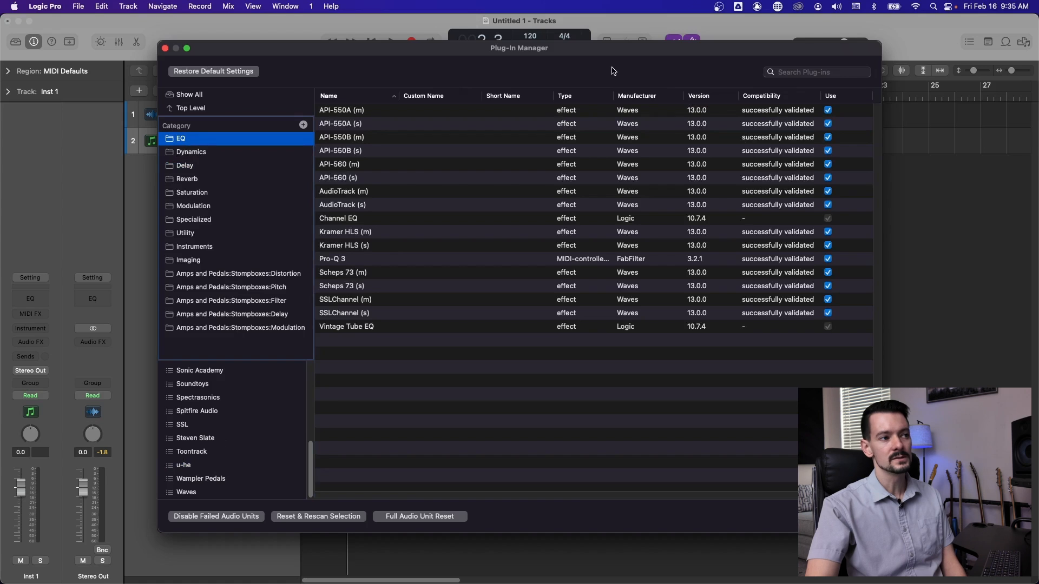
pyautogui.moveTo(371, 120)
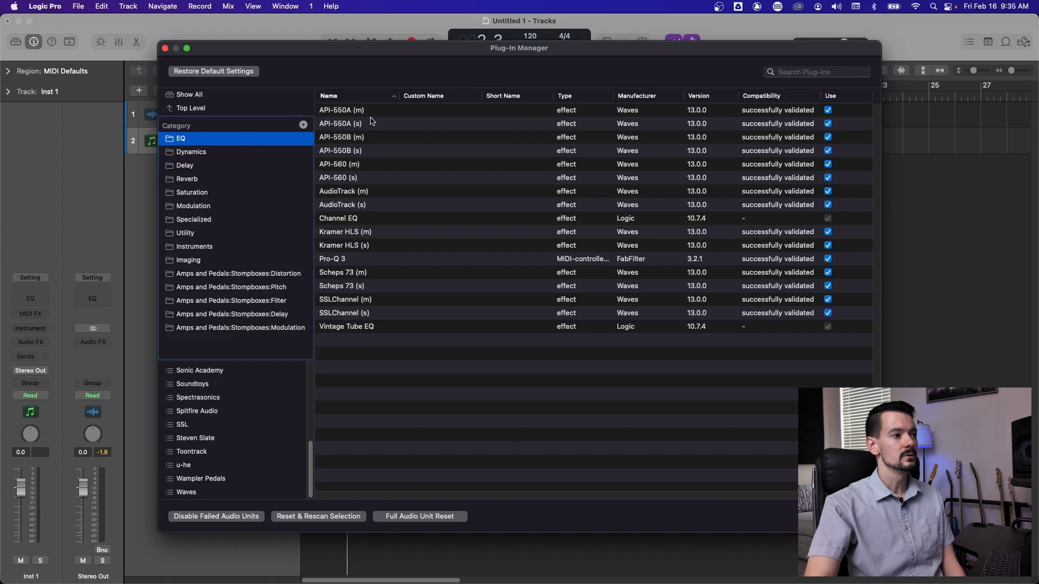
# Give API-550A (m) the custom name '550A Mono'.
pyautogui.click(342, 110)
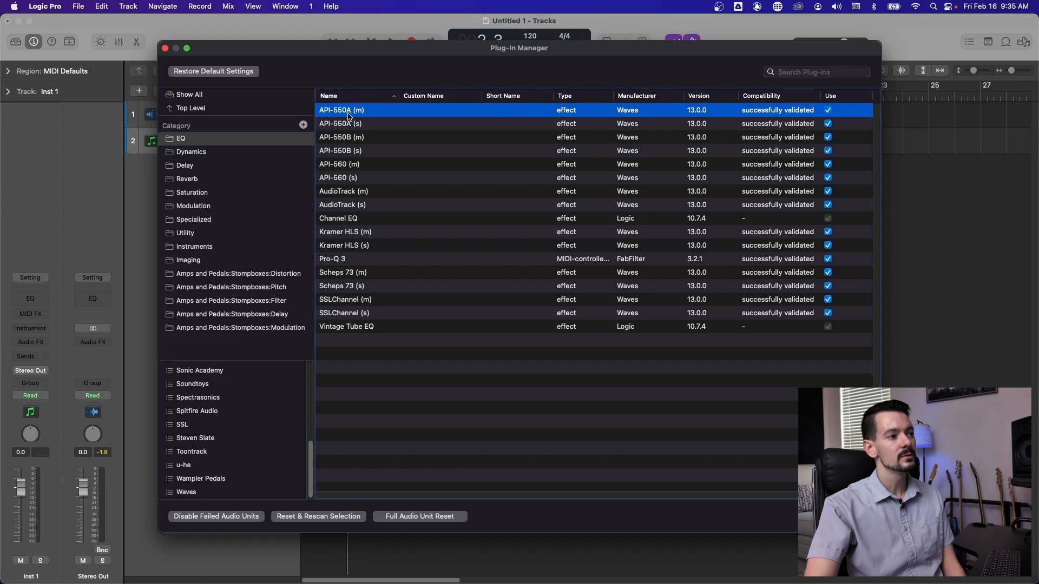
pyautogui.moveTo(411, 119)
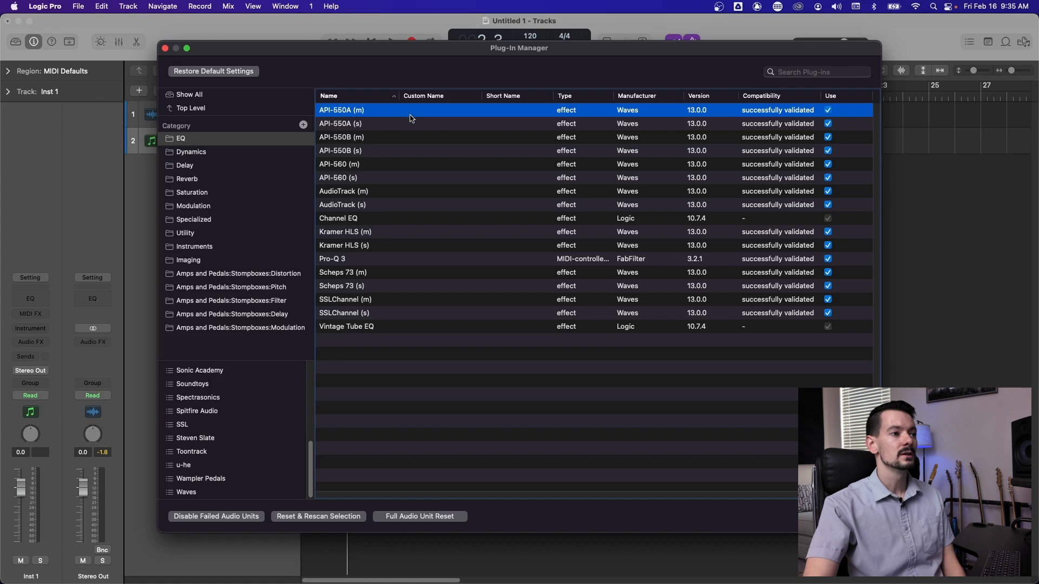
pyautogui.moveTo(416, 116)
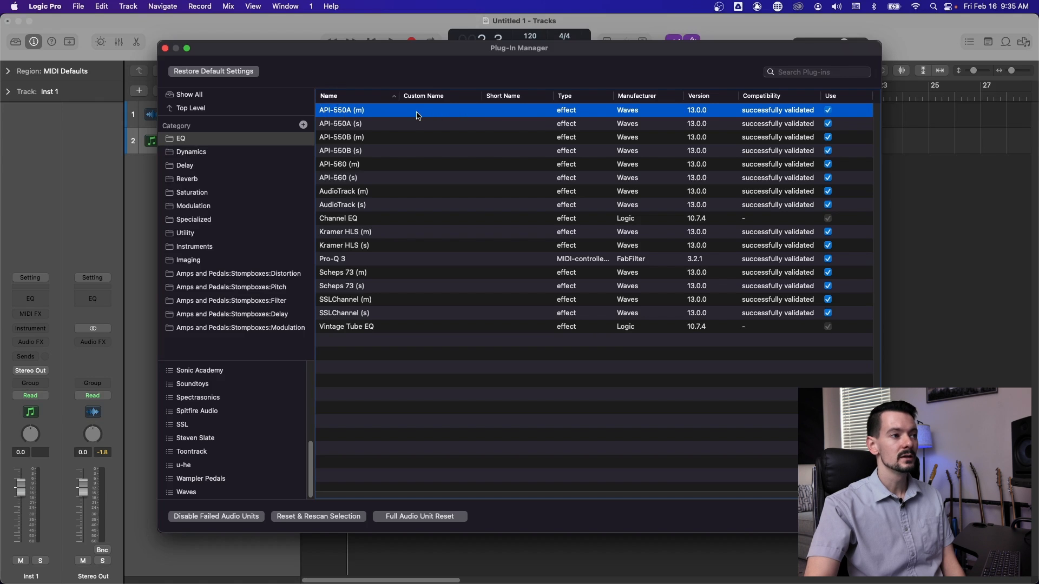
pyautogui.doubleClick(440, 109)
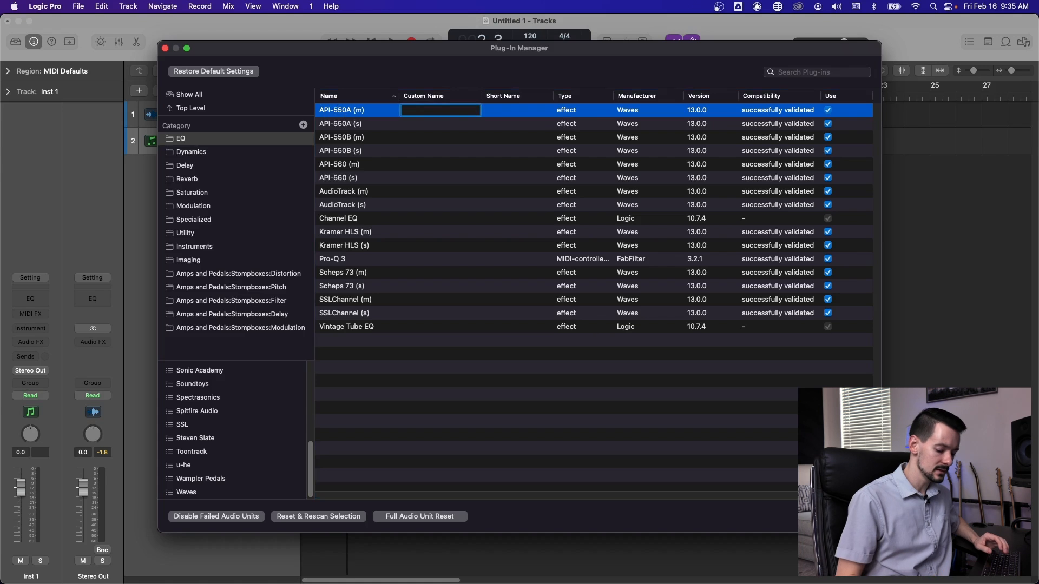
pyautogui.write('550')
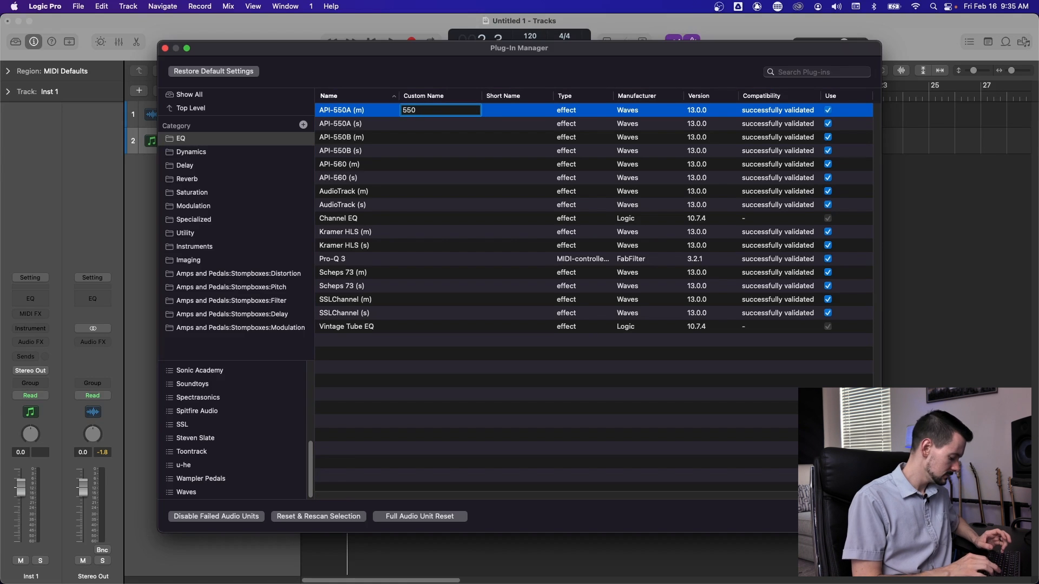
pyautogui.write('A Mono')
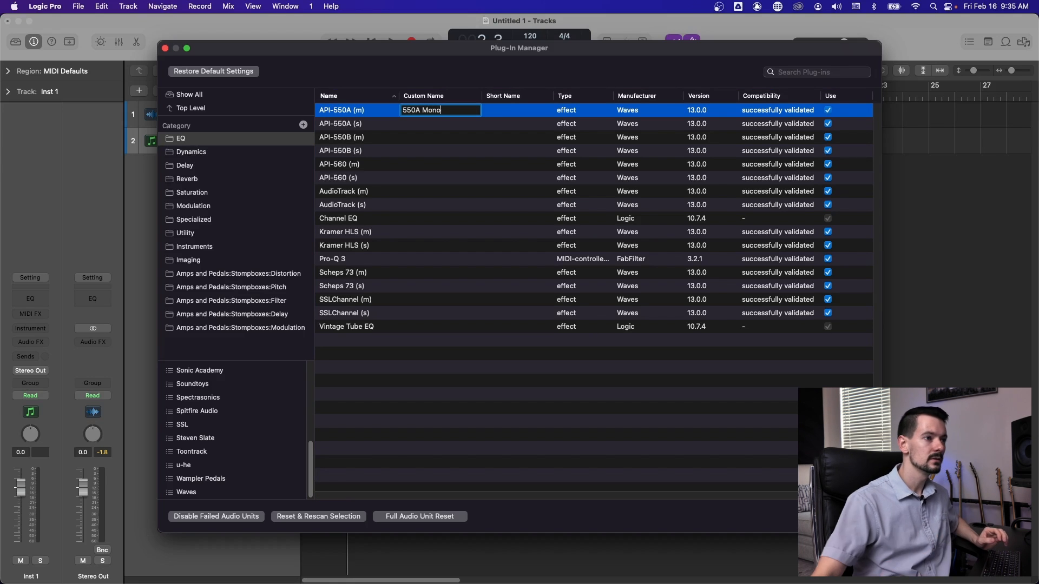
pyautogui.moveTo(326, 124)
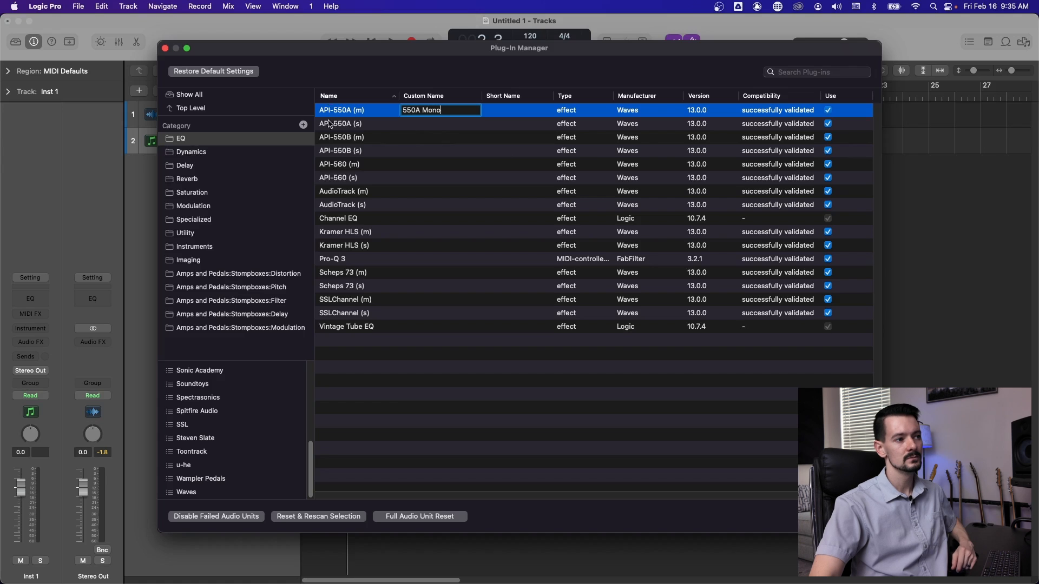
pyautogui.click(517, 110)
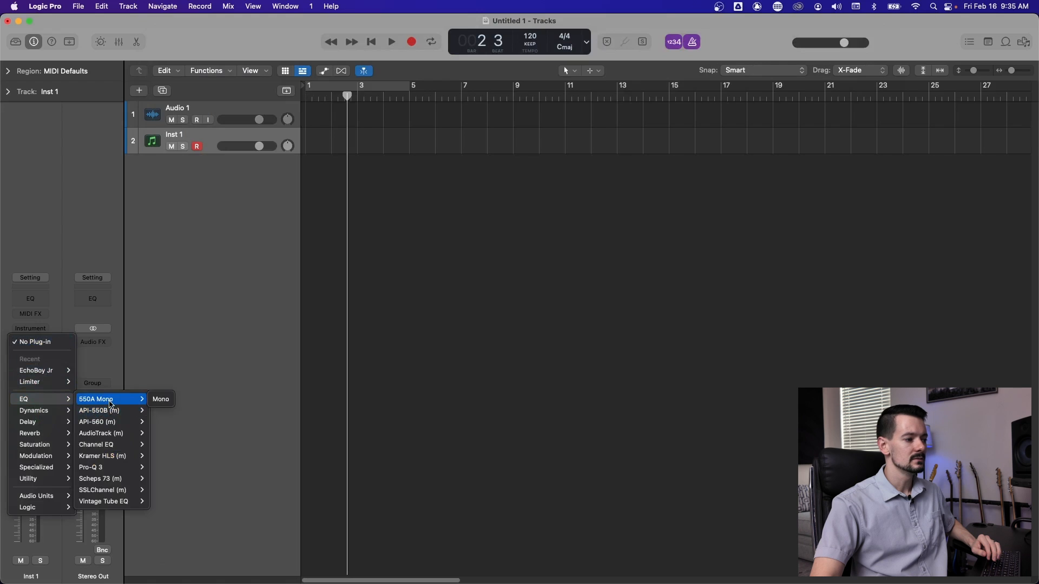
# Insert EQ > 550A Mono > Mono on the Inst 1 channel strip.
pyautogui.click(160, 399)
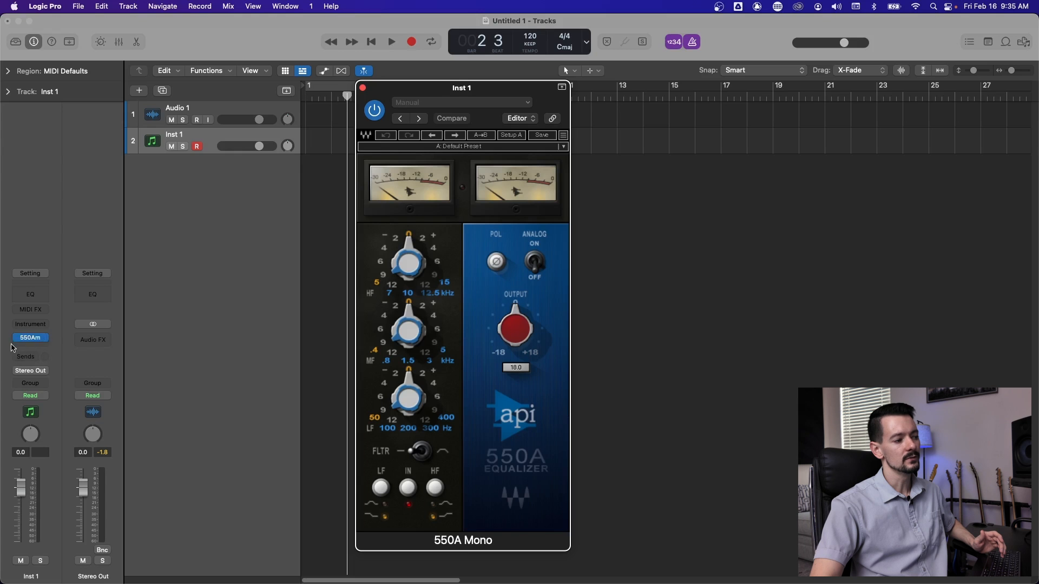
pyautogui.moveTo(278, 63)
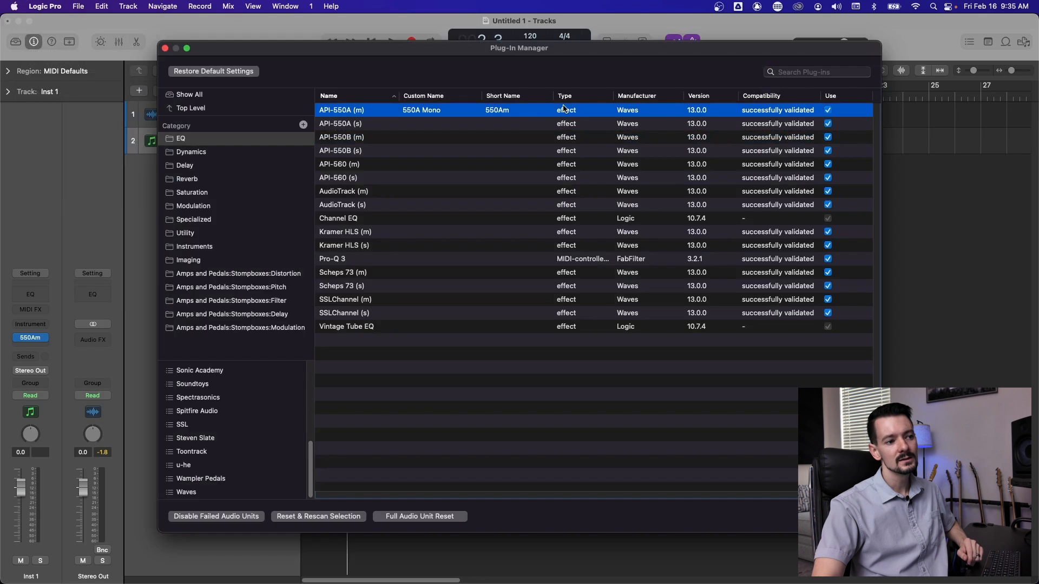
pyautogui.moveTo(563, 107)
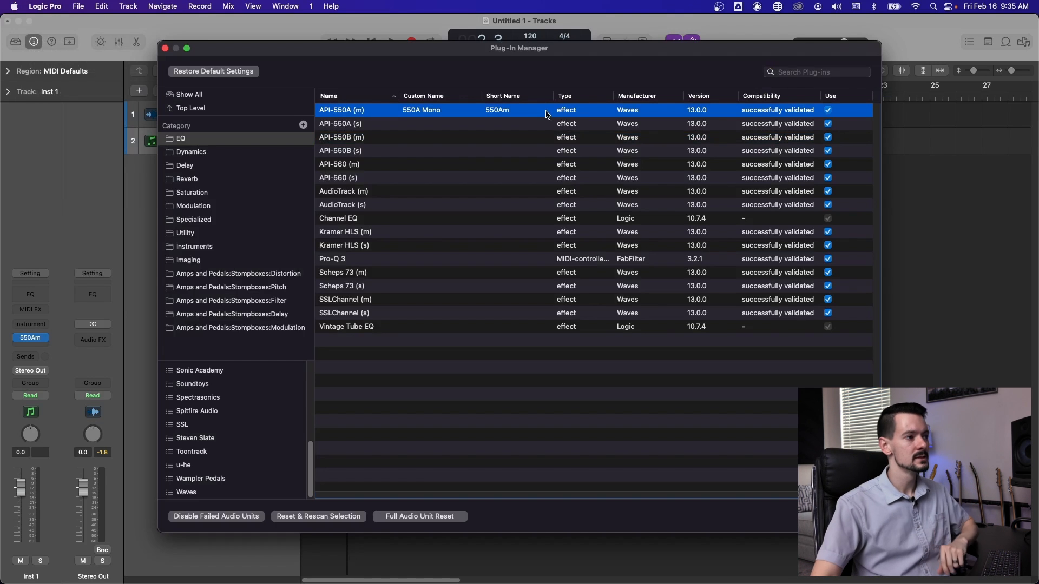
# Browse Instruments and Utility categories, then return to EQ to view 550A Mono / 550Am.
pyautogui.click(194, 246)
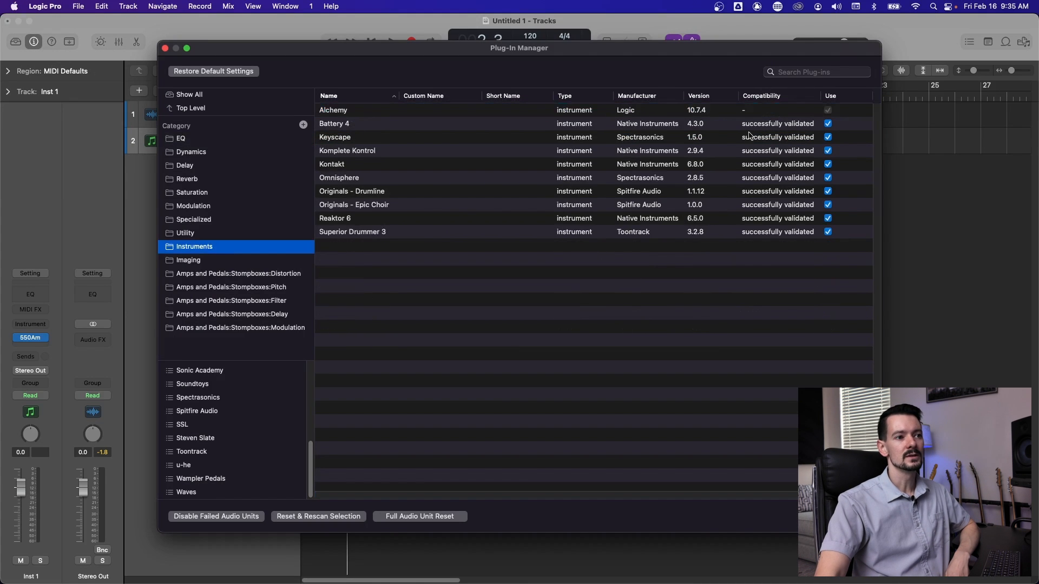
pyautogui.click(334, 124)
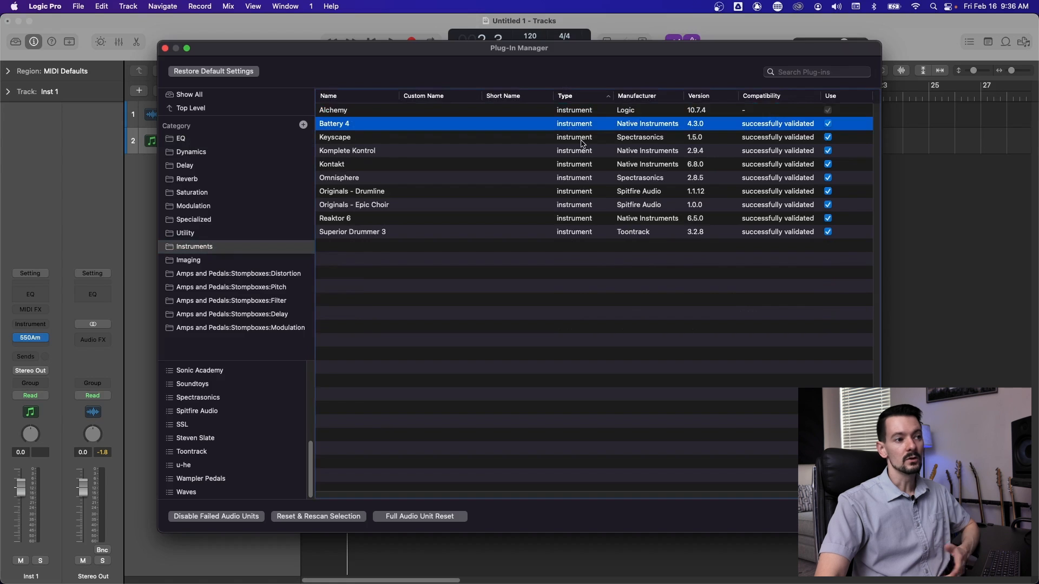
pyautogui.click(194, 247)
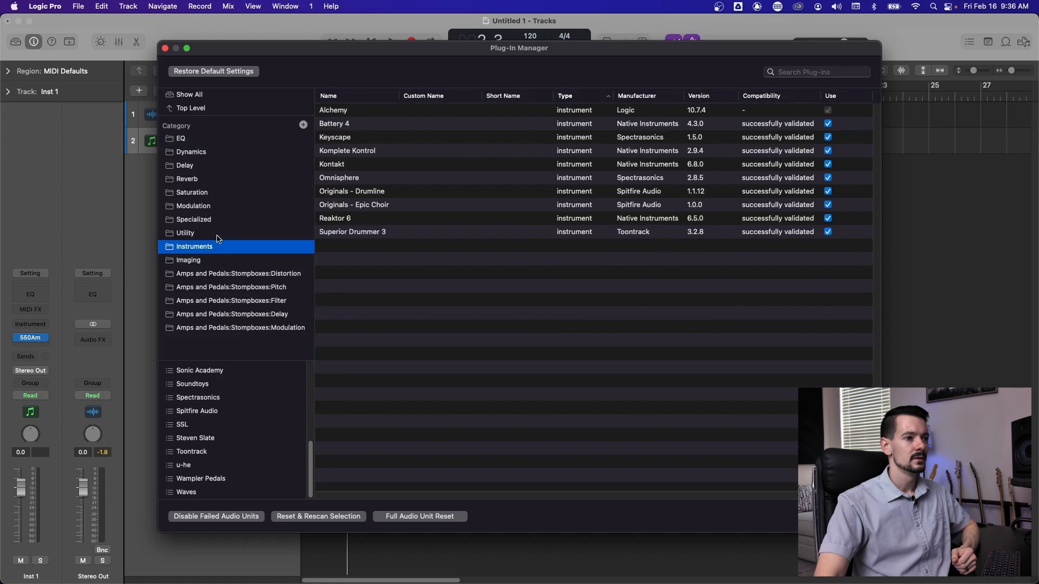
pyautogui.click(185, 232)
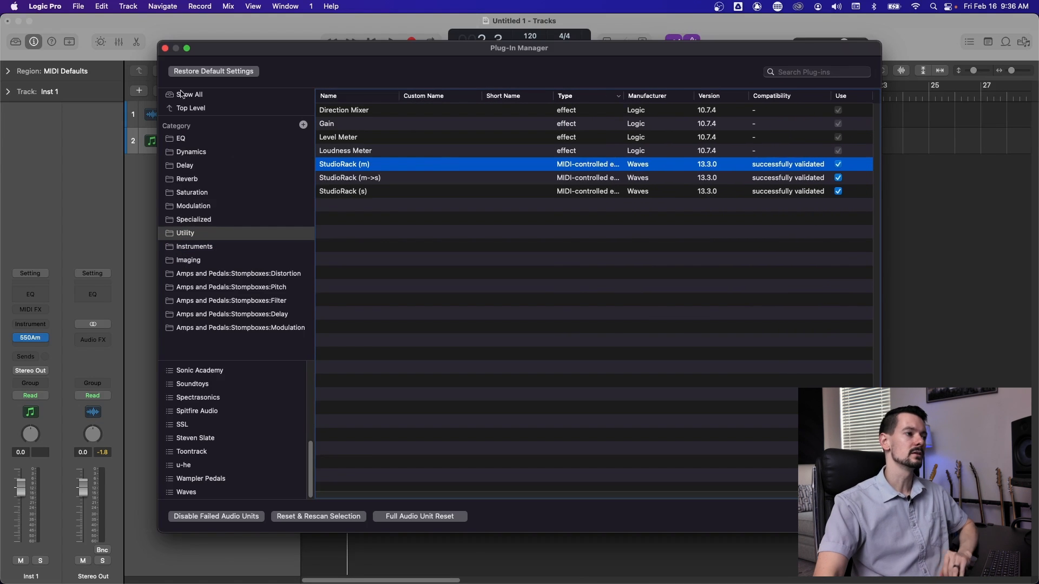
pyautogui.click(180, 138)
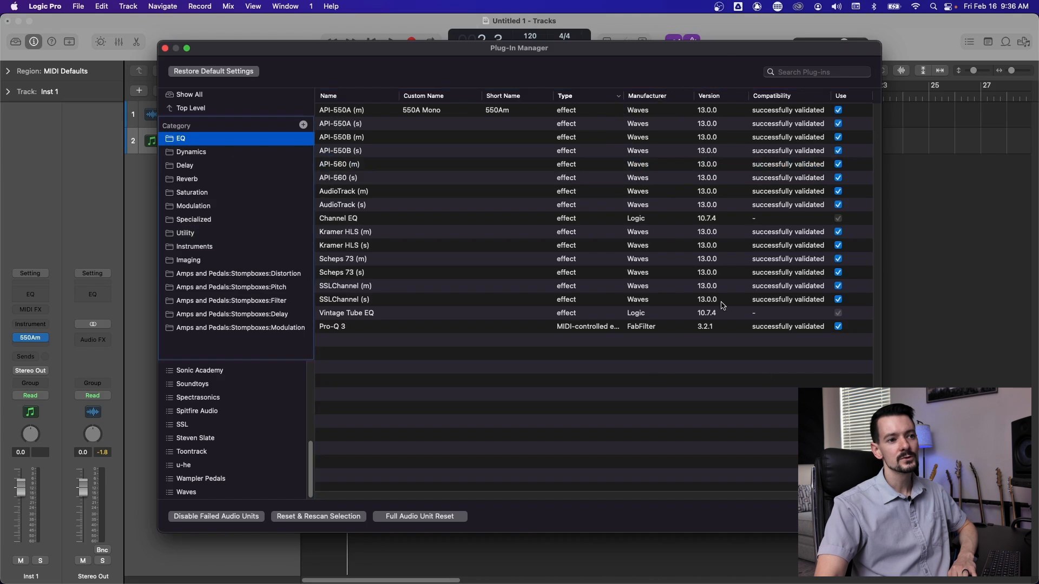
pyautogui.moveTo(800, 95)
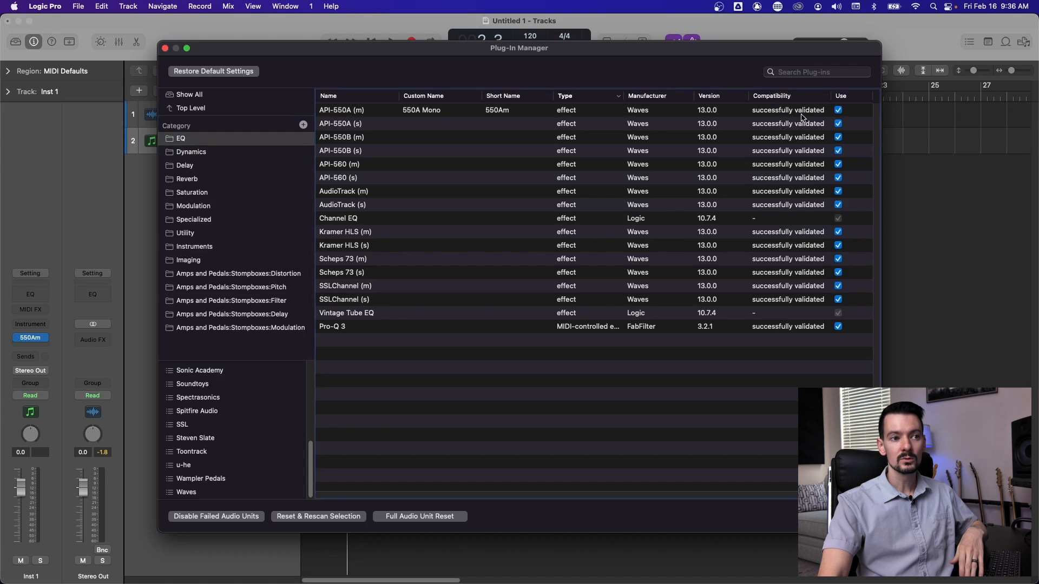
# Show the Soundtoys plug-ins, such as Crystallizer, Decapitator and EchoBoy, in the Plug-In Manager.
pyautogui.click(192, 383)
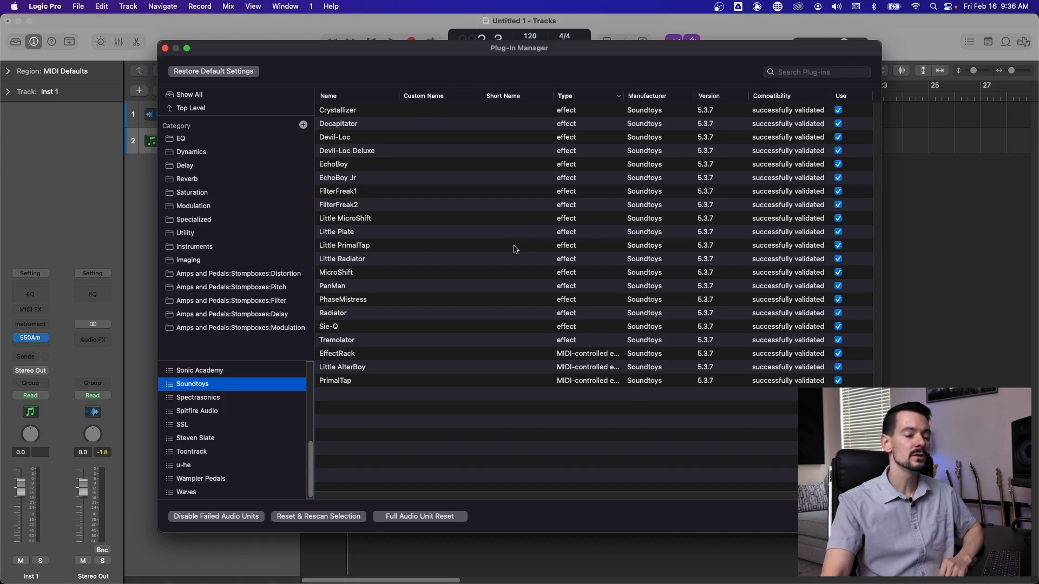
pyautogui.moveTo(551, 239)
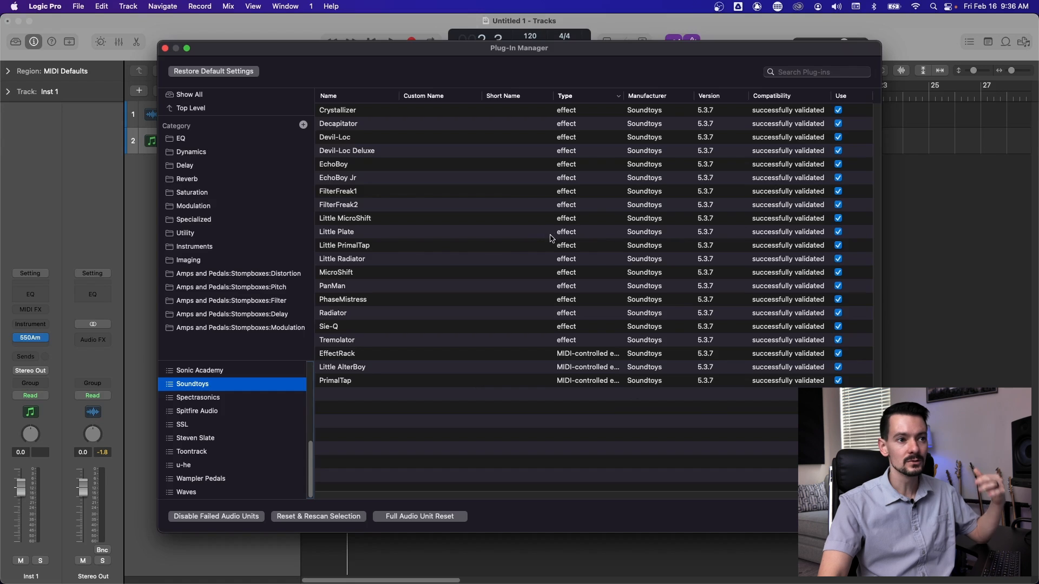
pyautogui.moveTo(774, 111)
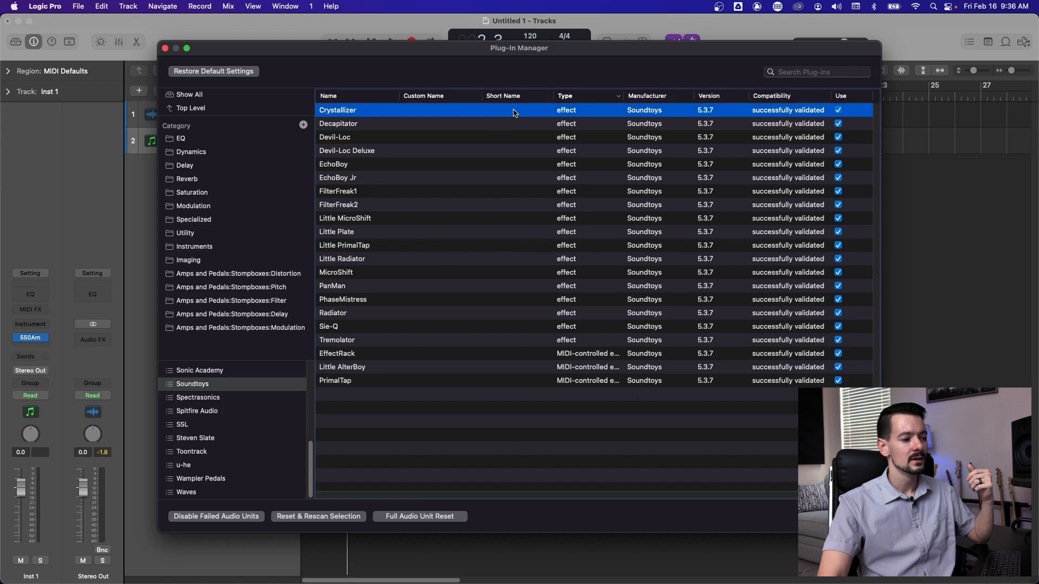
pyautogui.moveTo(327, 519)
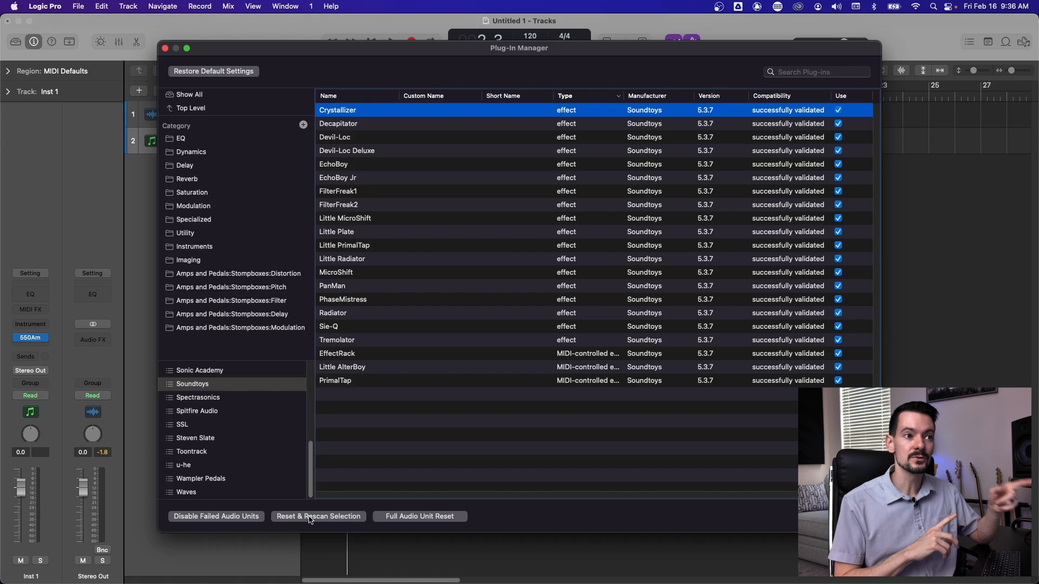
pyautogui.moveTo(272, 241)
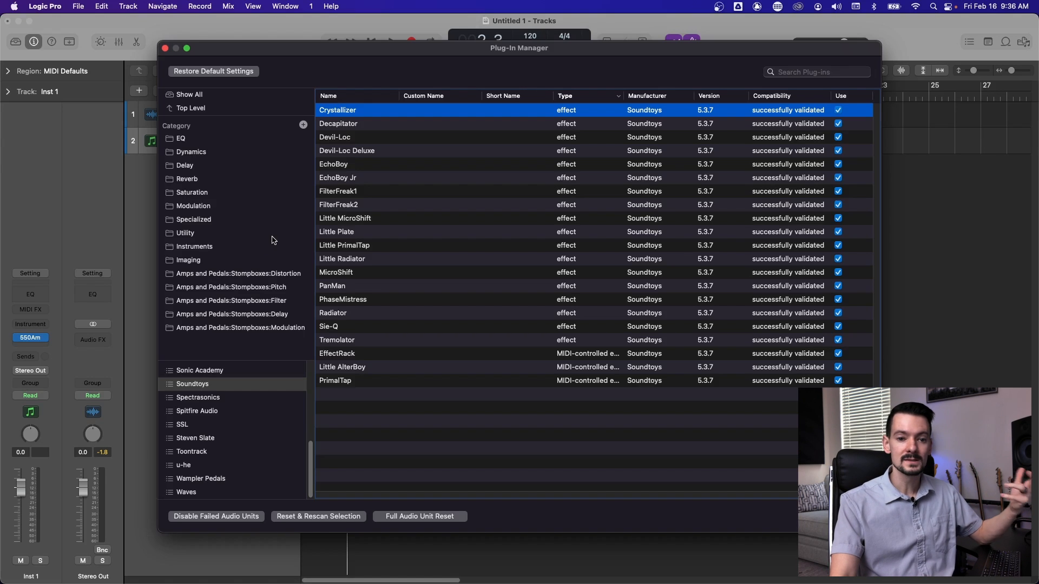
pyautogui.moveTo(335, 525)
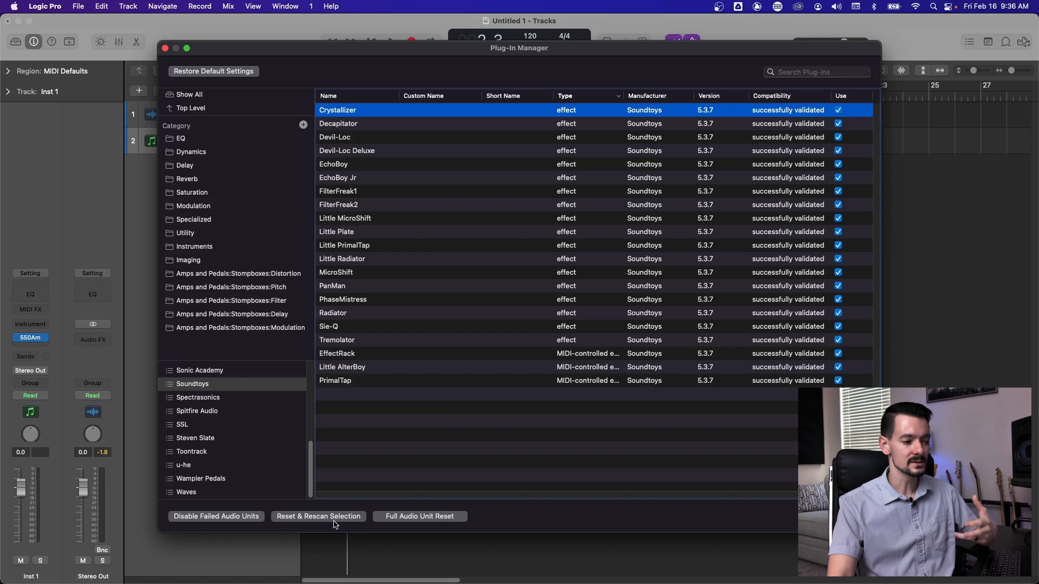
pyautogui.moveTo(426, 444)
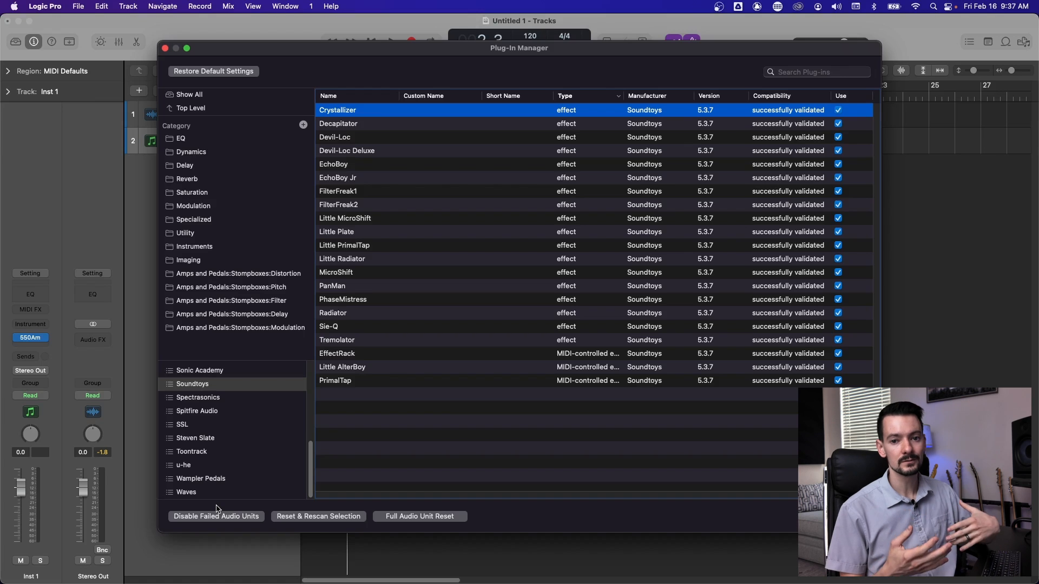
pyautogui.moveTo(835, 103)
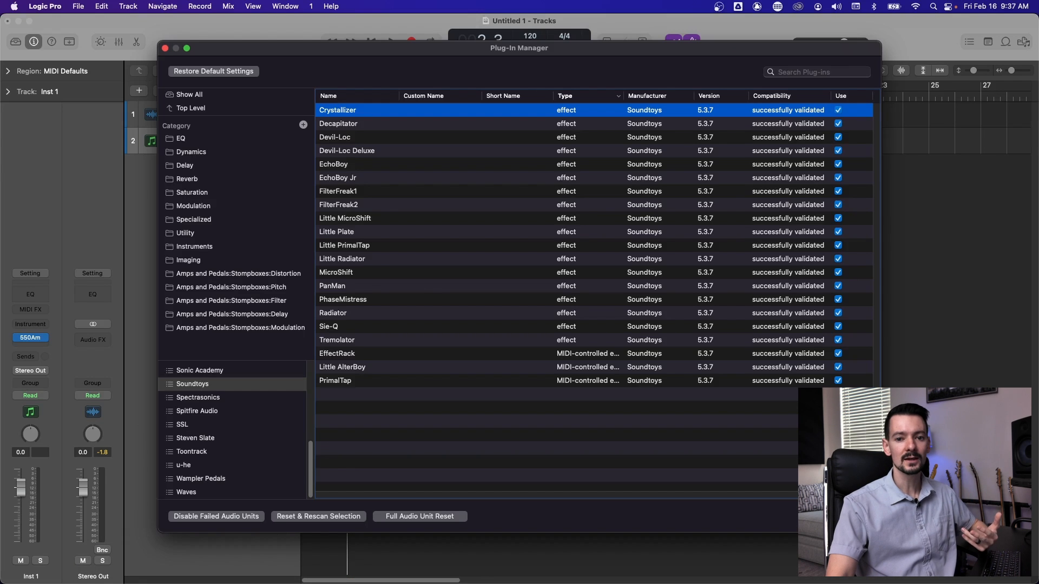
# Browse past SSL to Waves, comparing the C1 comp, comp-gate, comp-sc and C6 entries.
pyautogui.click(182, 424)
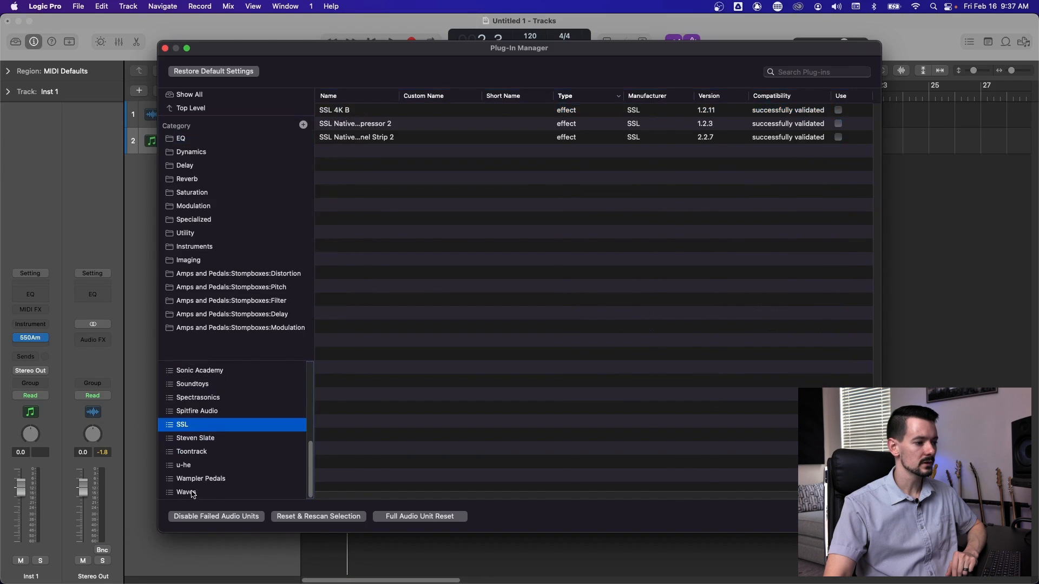
pyautogui.click(187, 493)
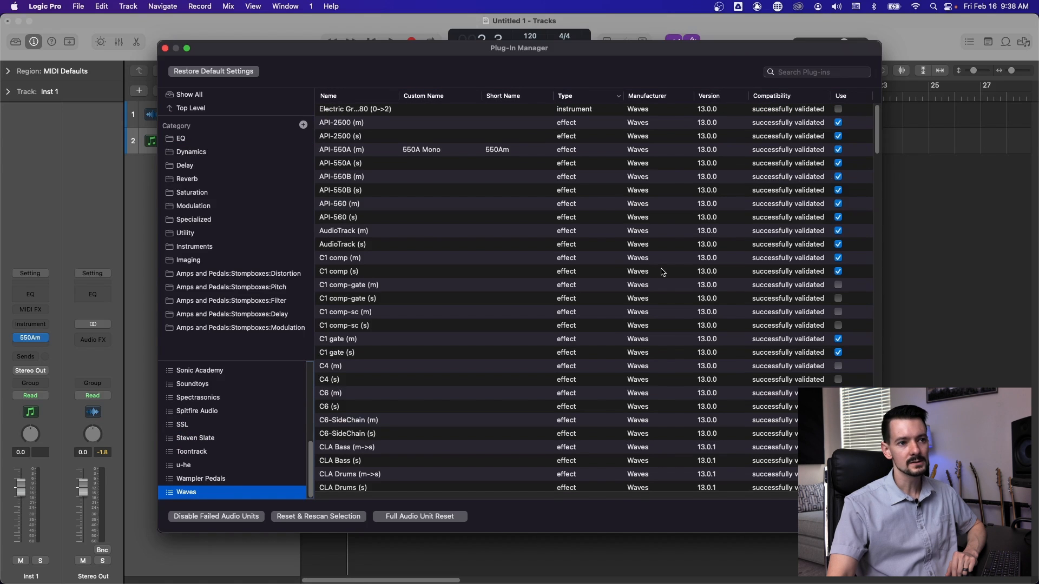
pyautogui.moveTo(873, 156)
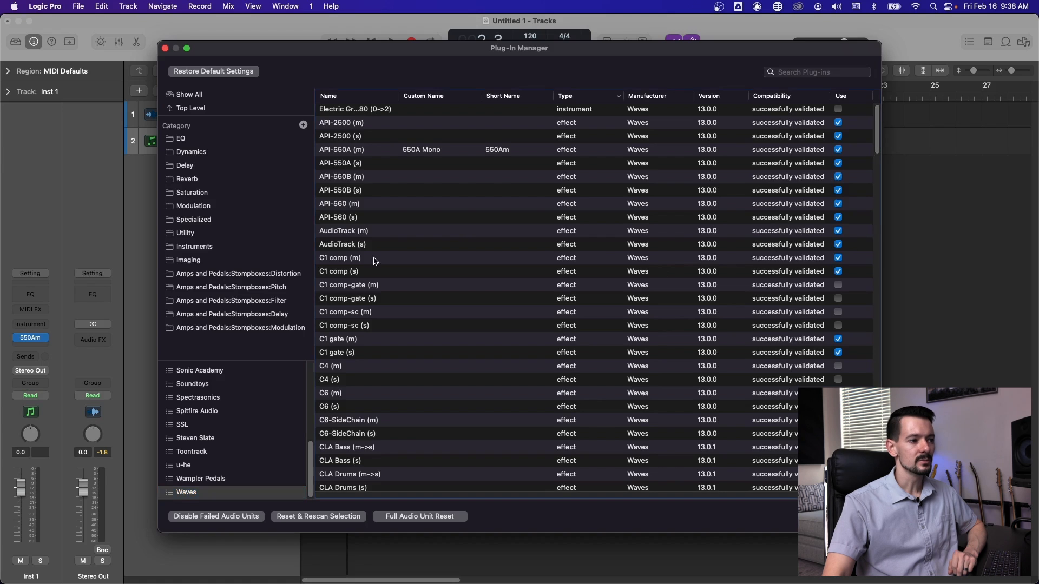
pyautogui.click(340, 257)
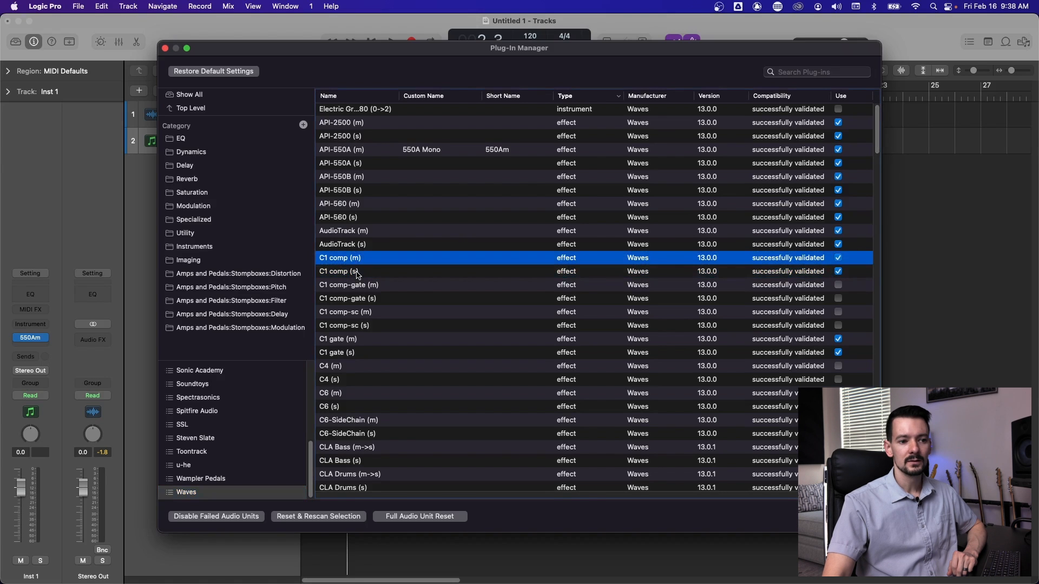
pyautogui.click(349, 284)
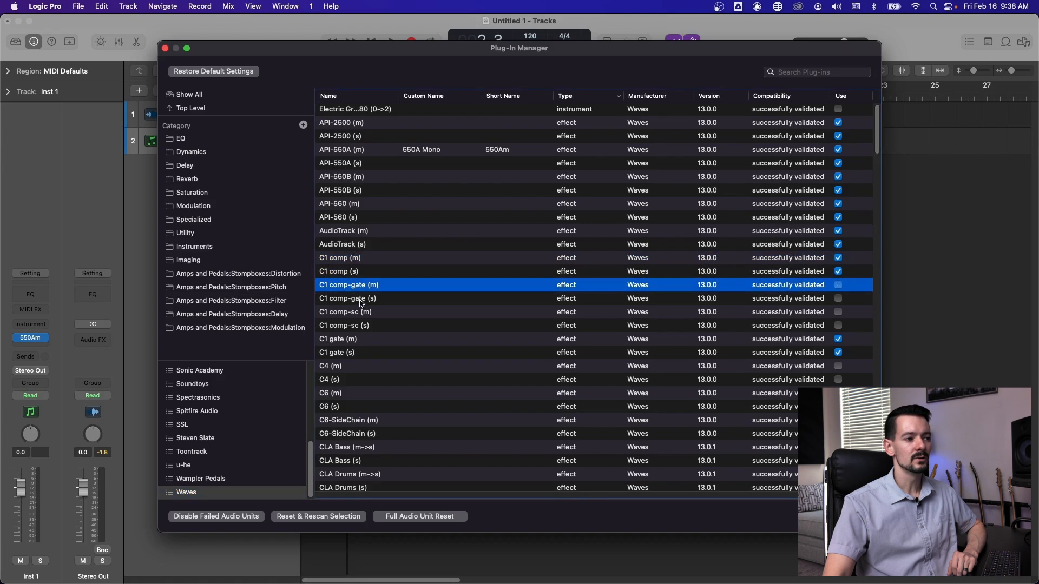
pyautogui.click(345, 311)
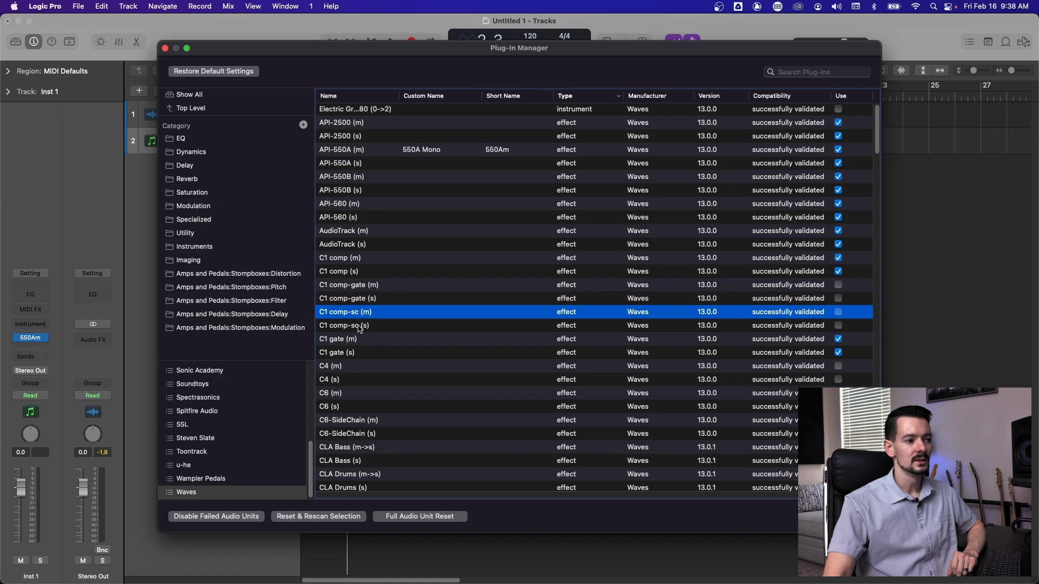
pyautogui.click(347, 298)
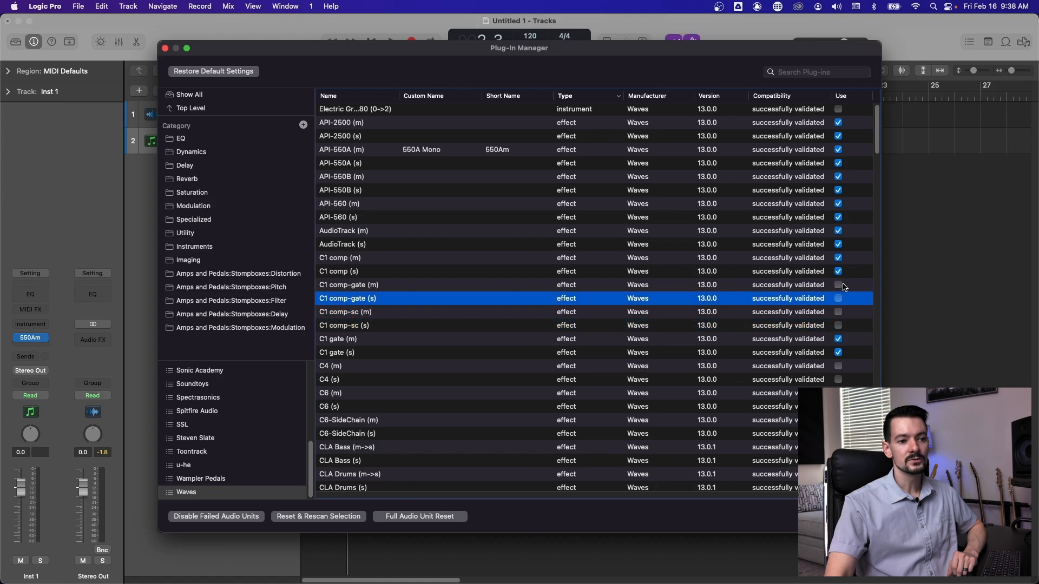
pyautogui.click(358, 271)
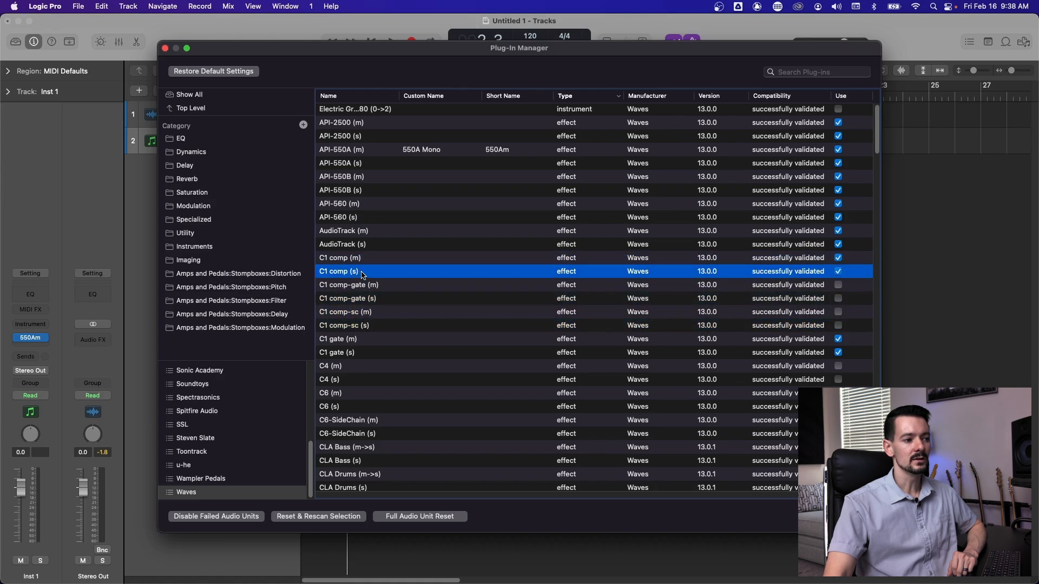
pyautogui.click(337, 352)
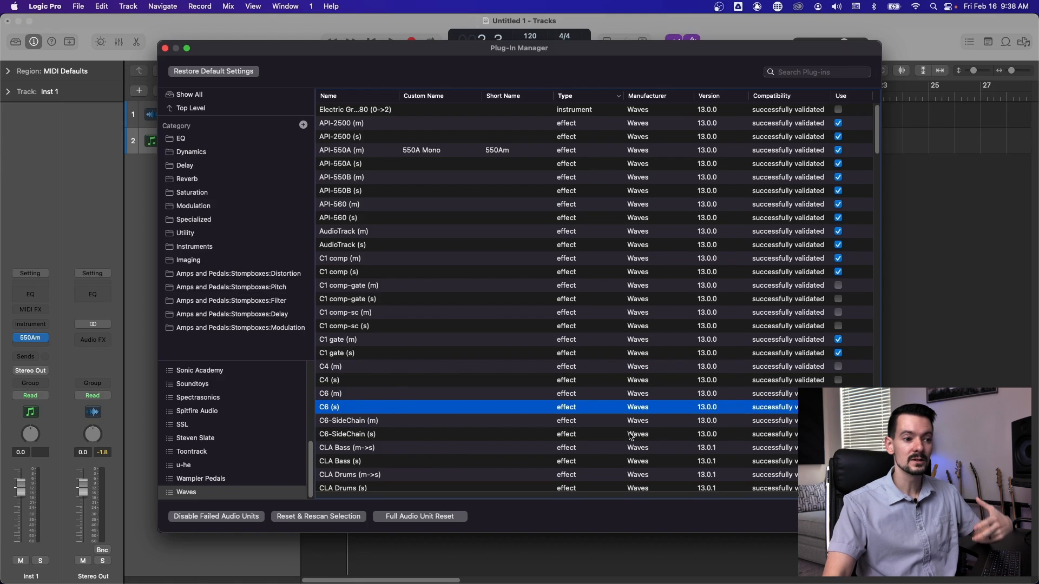
pyautogui.scroll(-3)
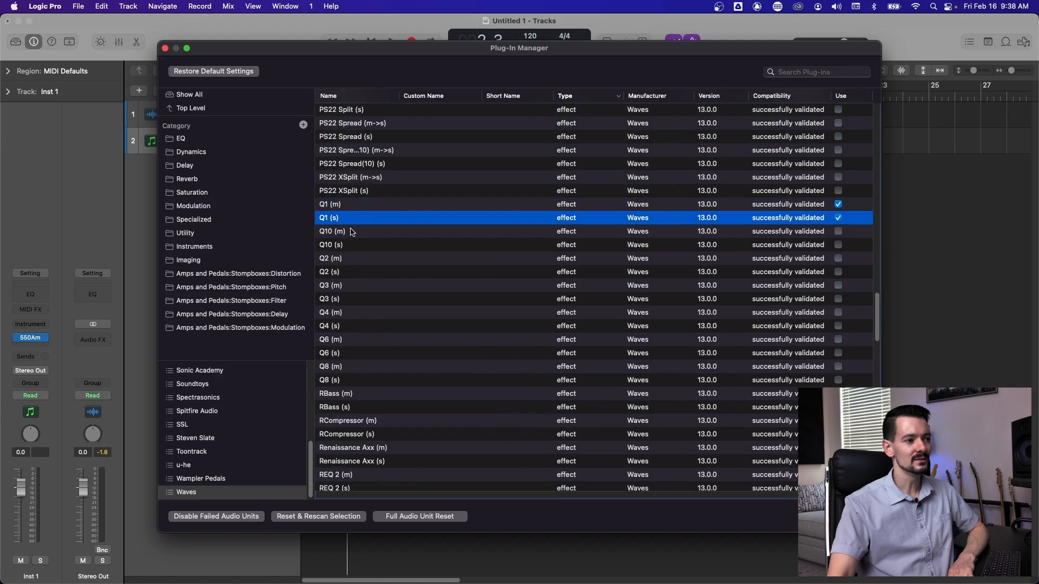
pyautogui.moveTo(340, 353)
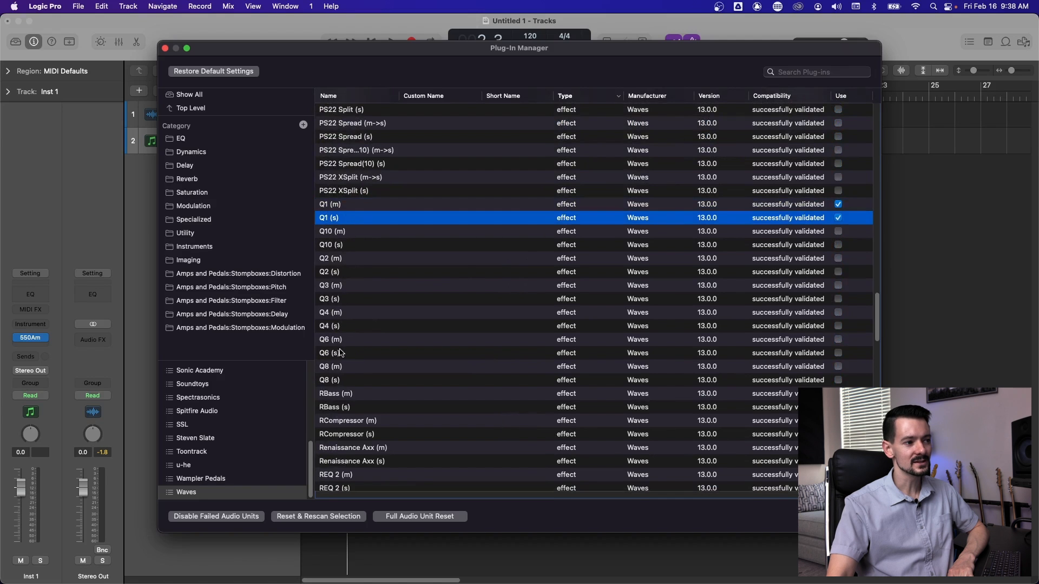
pyautogui.moveTo(358, 213)
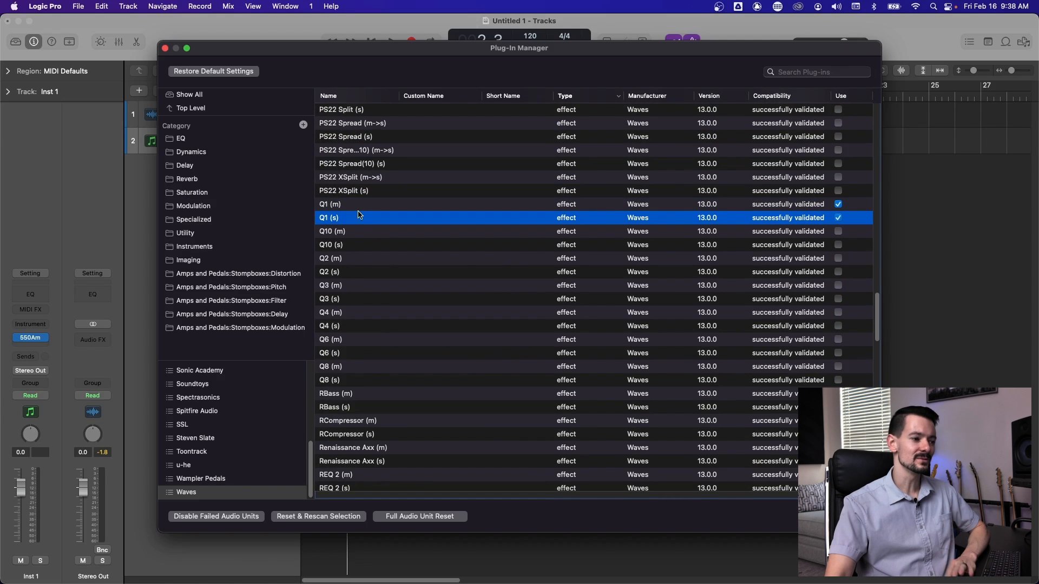
pyautogui.scroll(-3)
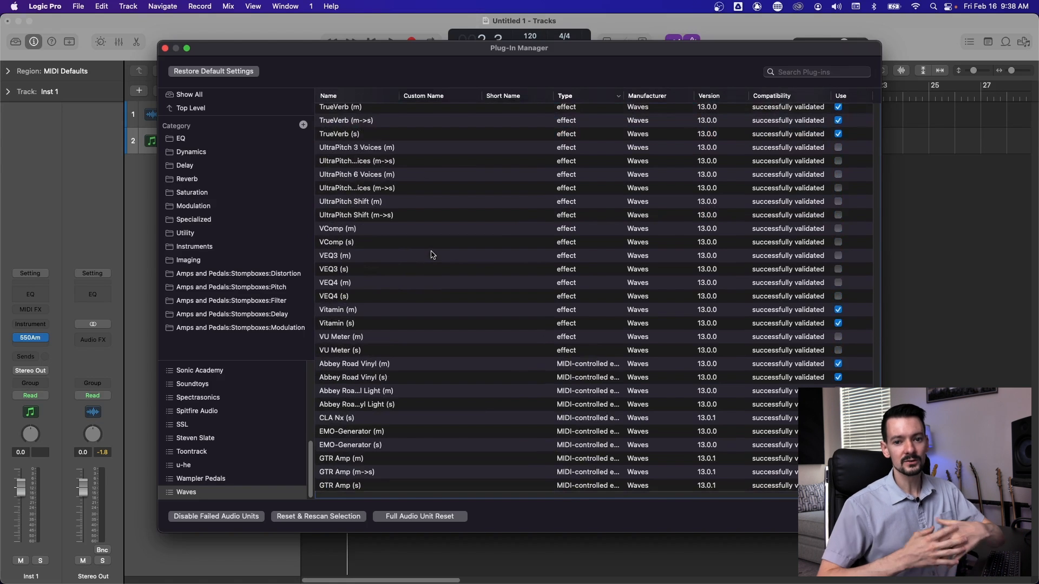
pyautogui.moveTo(324, 113)
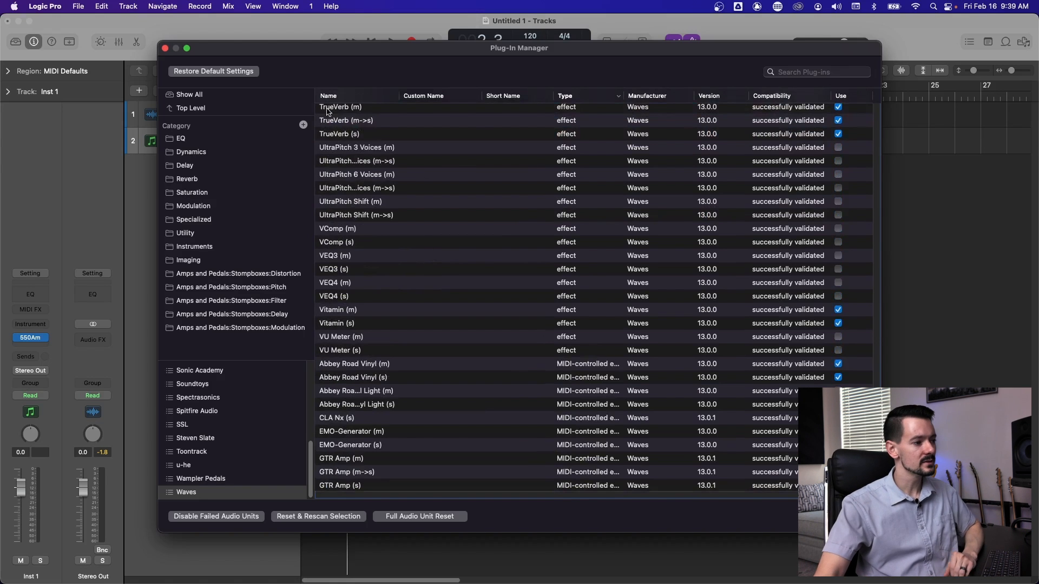
pyautogui.moveTo(474, 246)
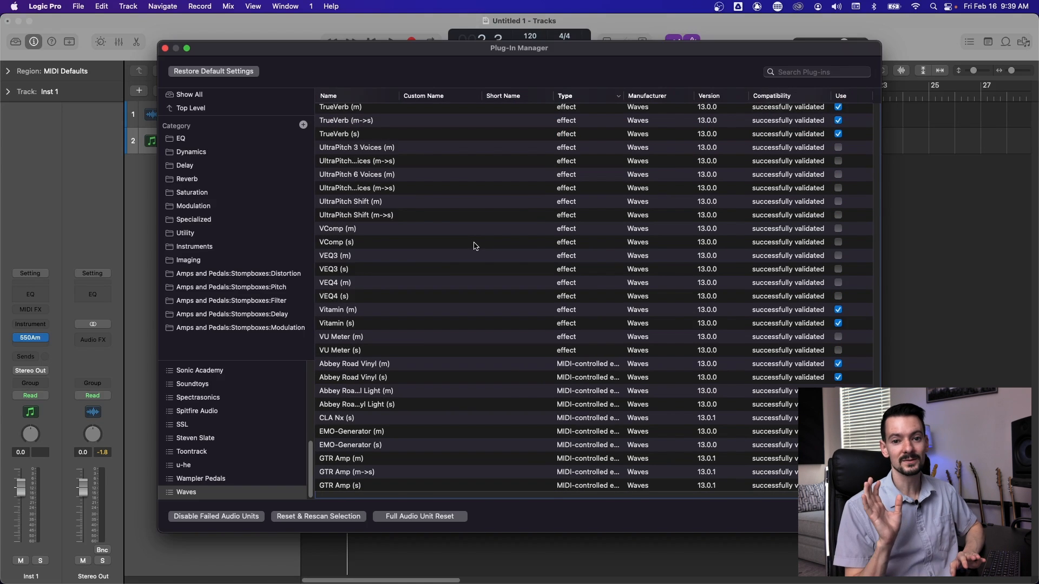
pyautogui.scroll(-3)
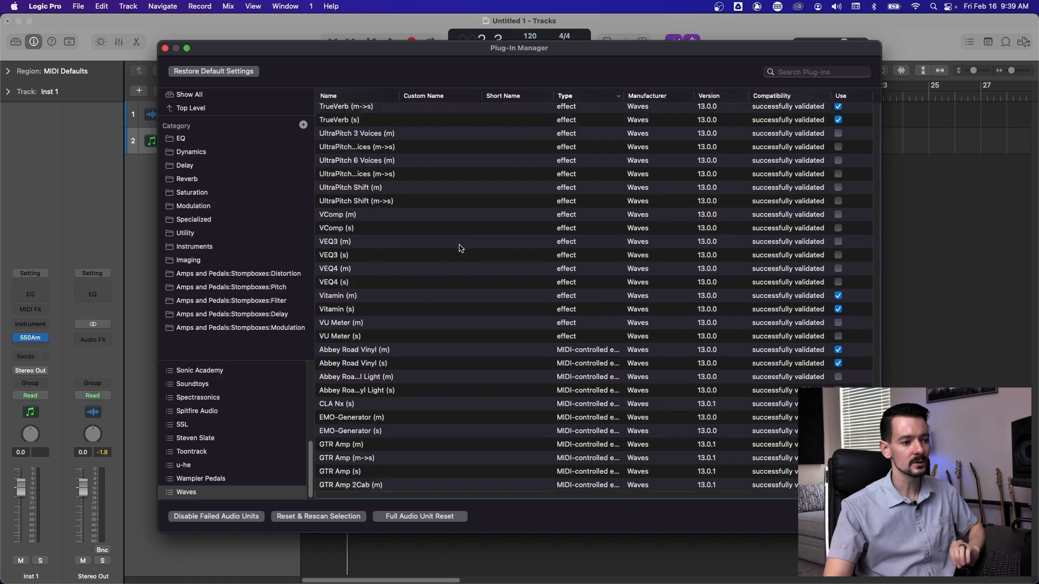
pyautogui.scroll(-3)
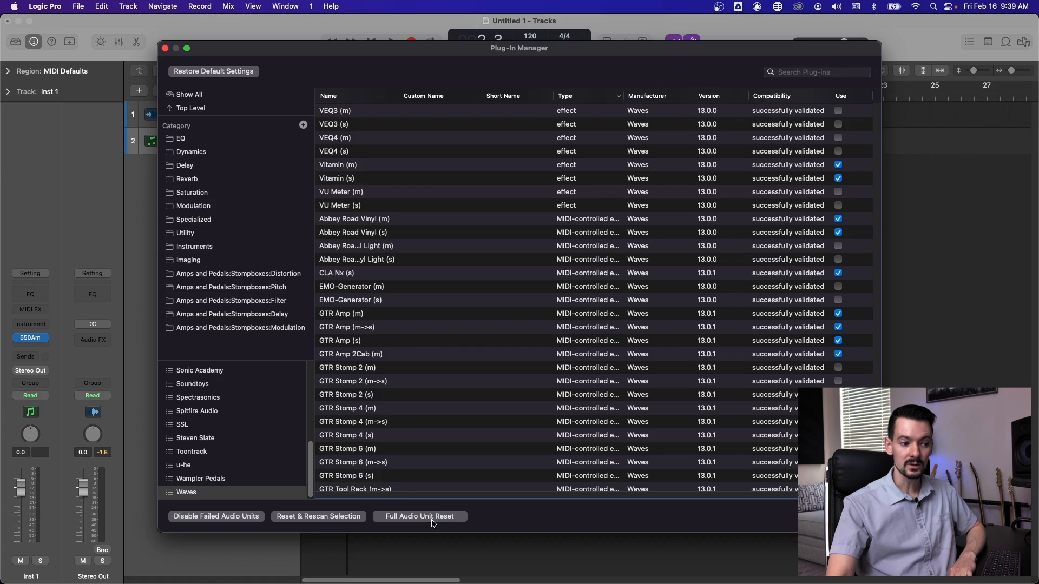
pyautogui.moveTo(493, 532)
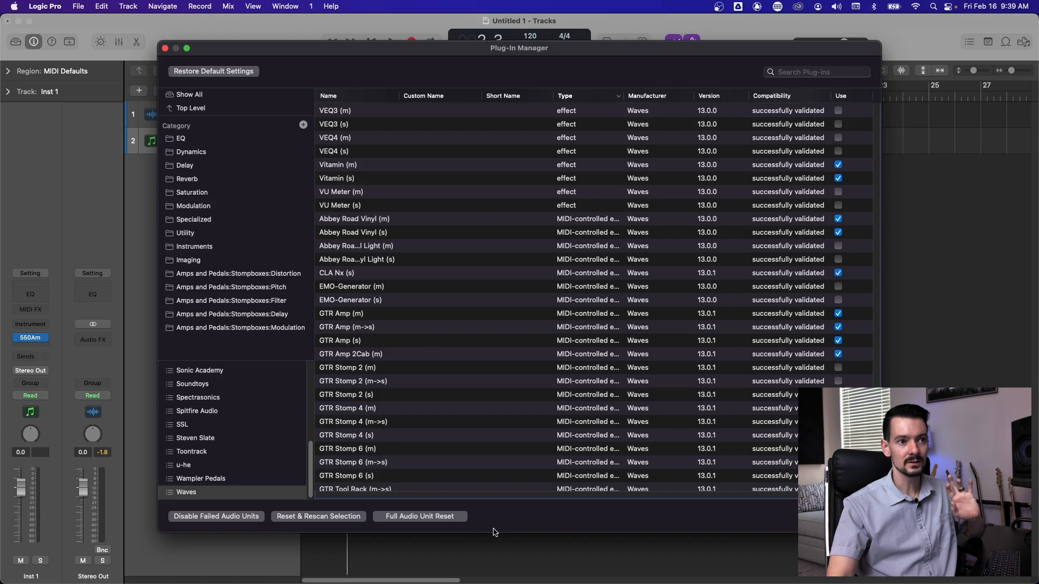